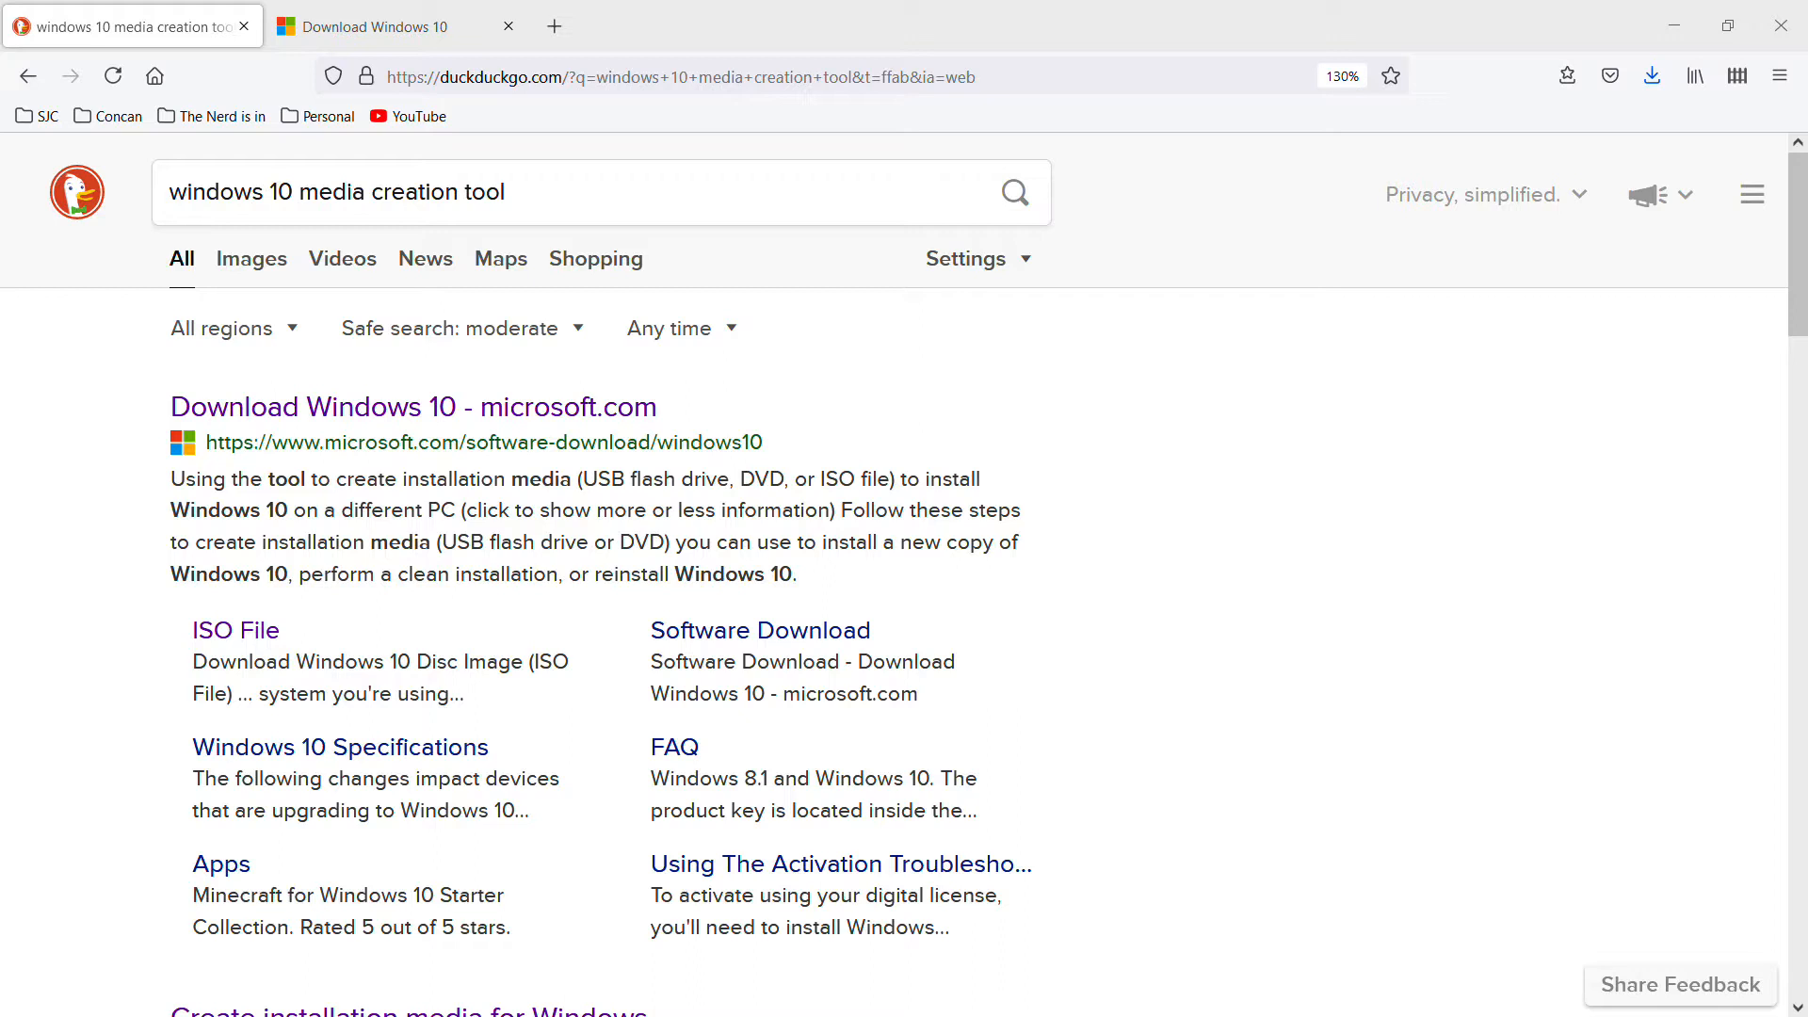
mouse_move(250, 258)
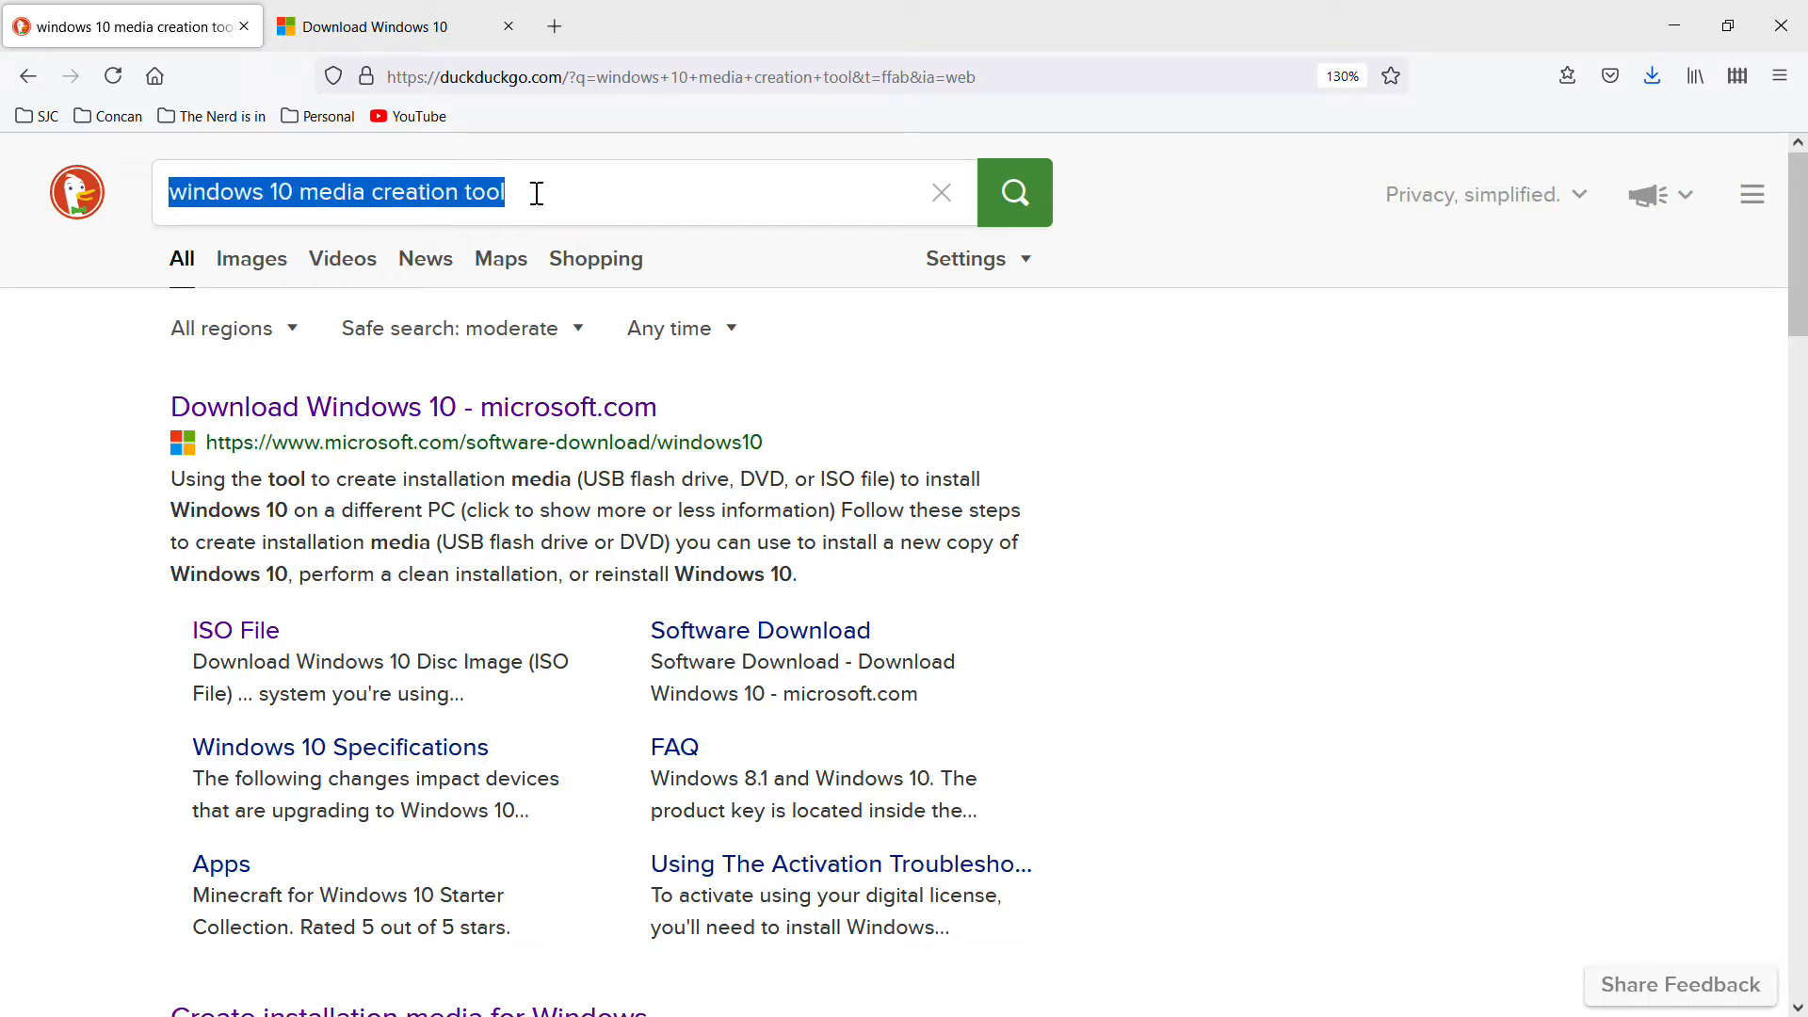
Reach Microsoft's Download Windows 10 page and start the media creation tool download via Download tool now.
click(335, 192)
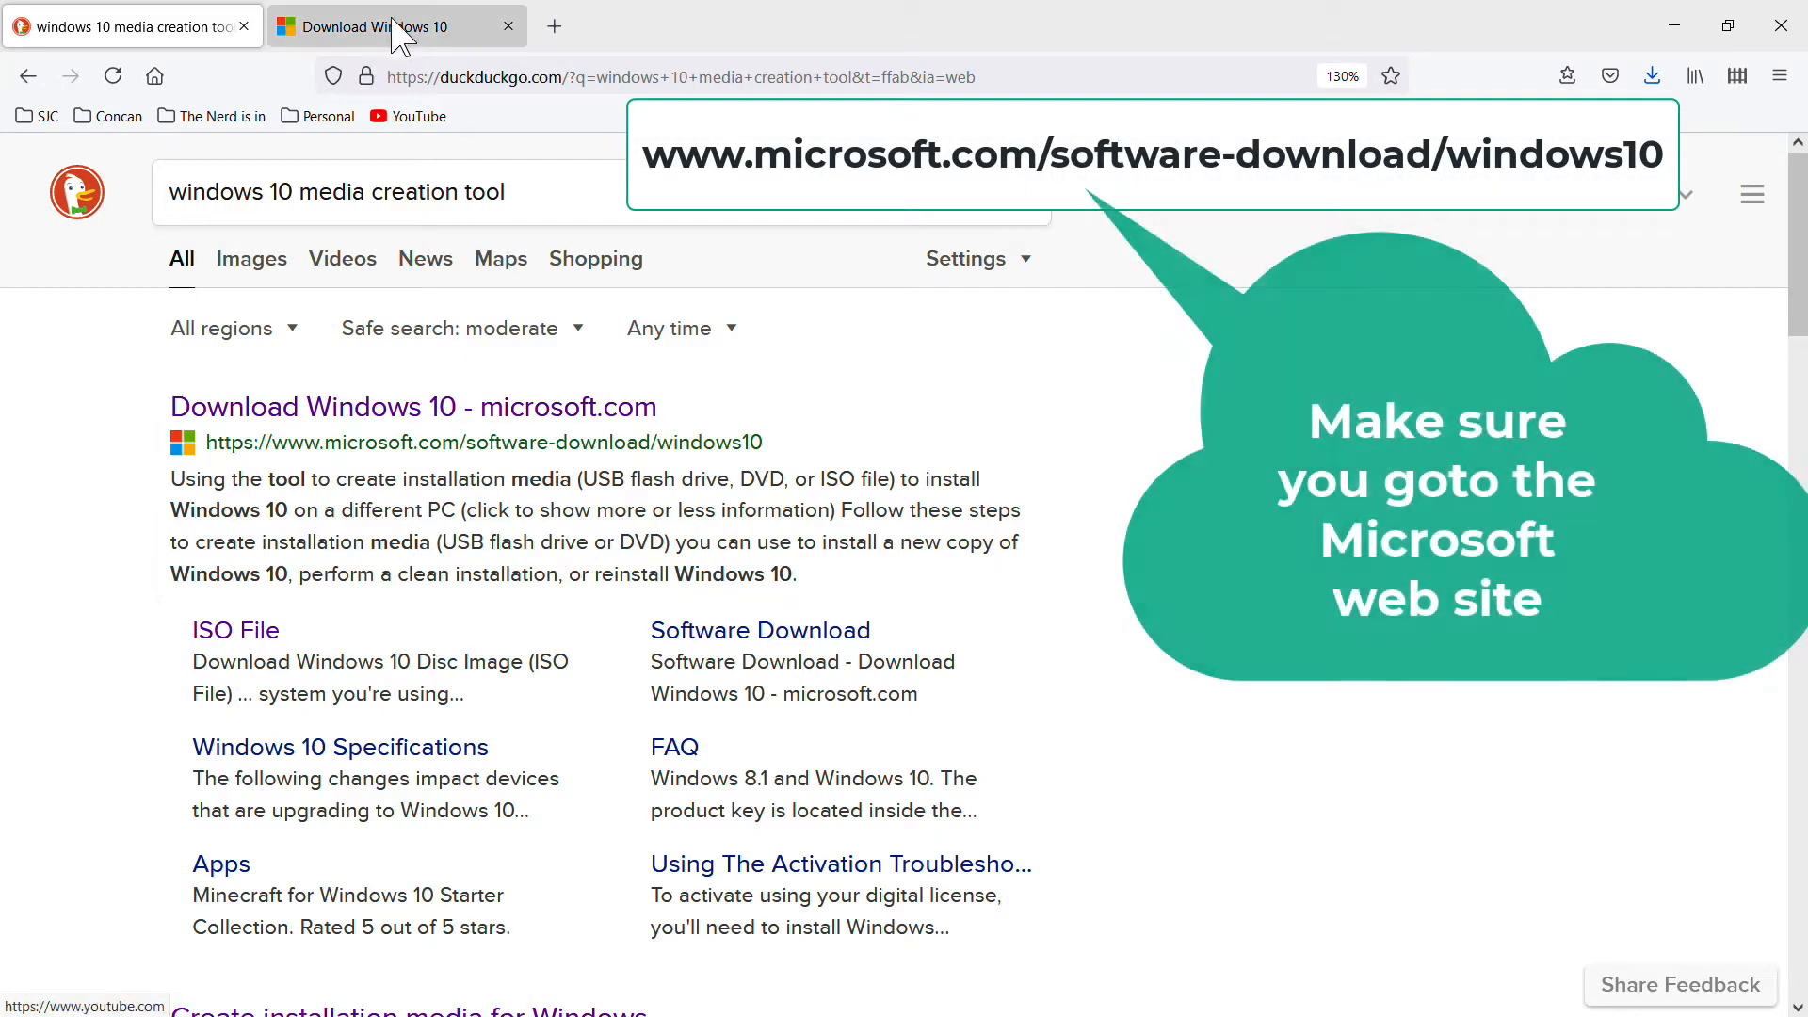
click(414, 407)
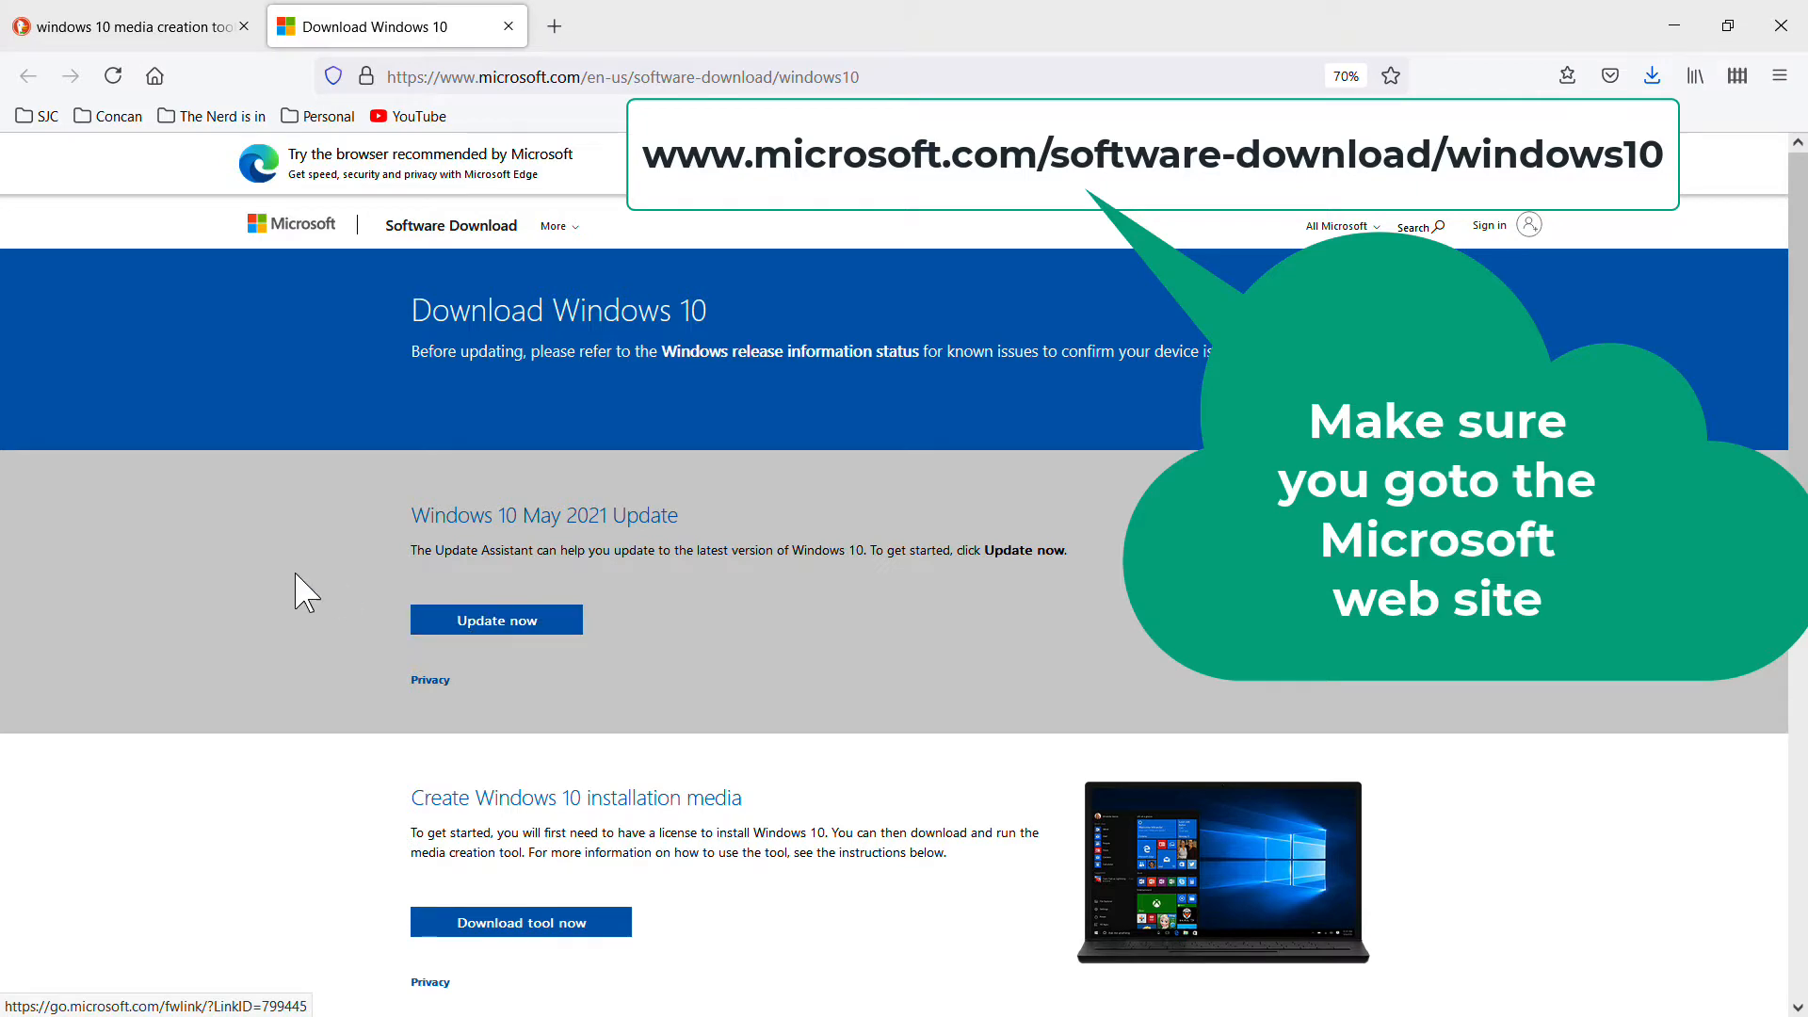
scroll(down, 3)
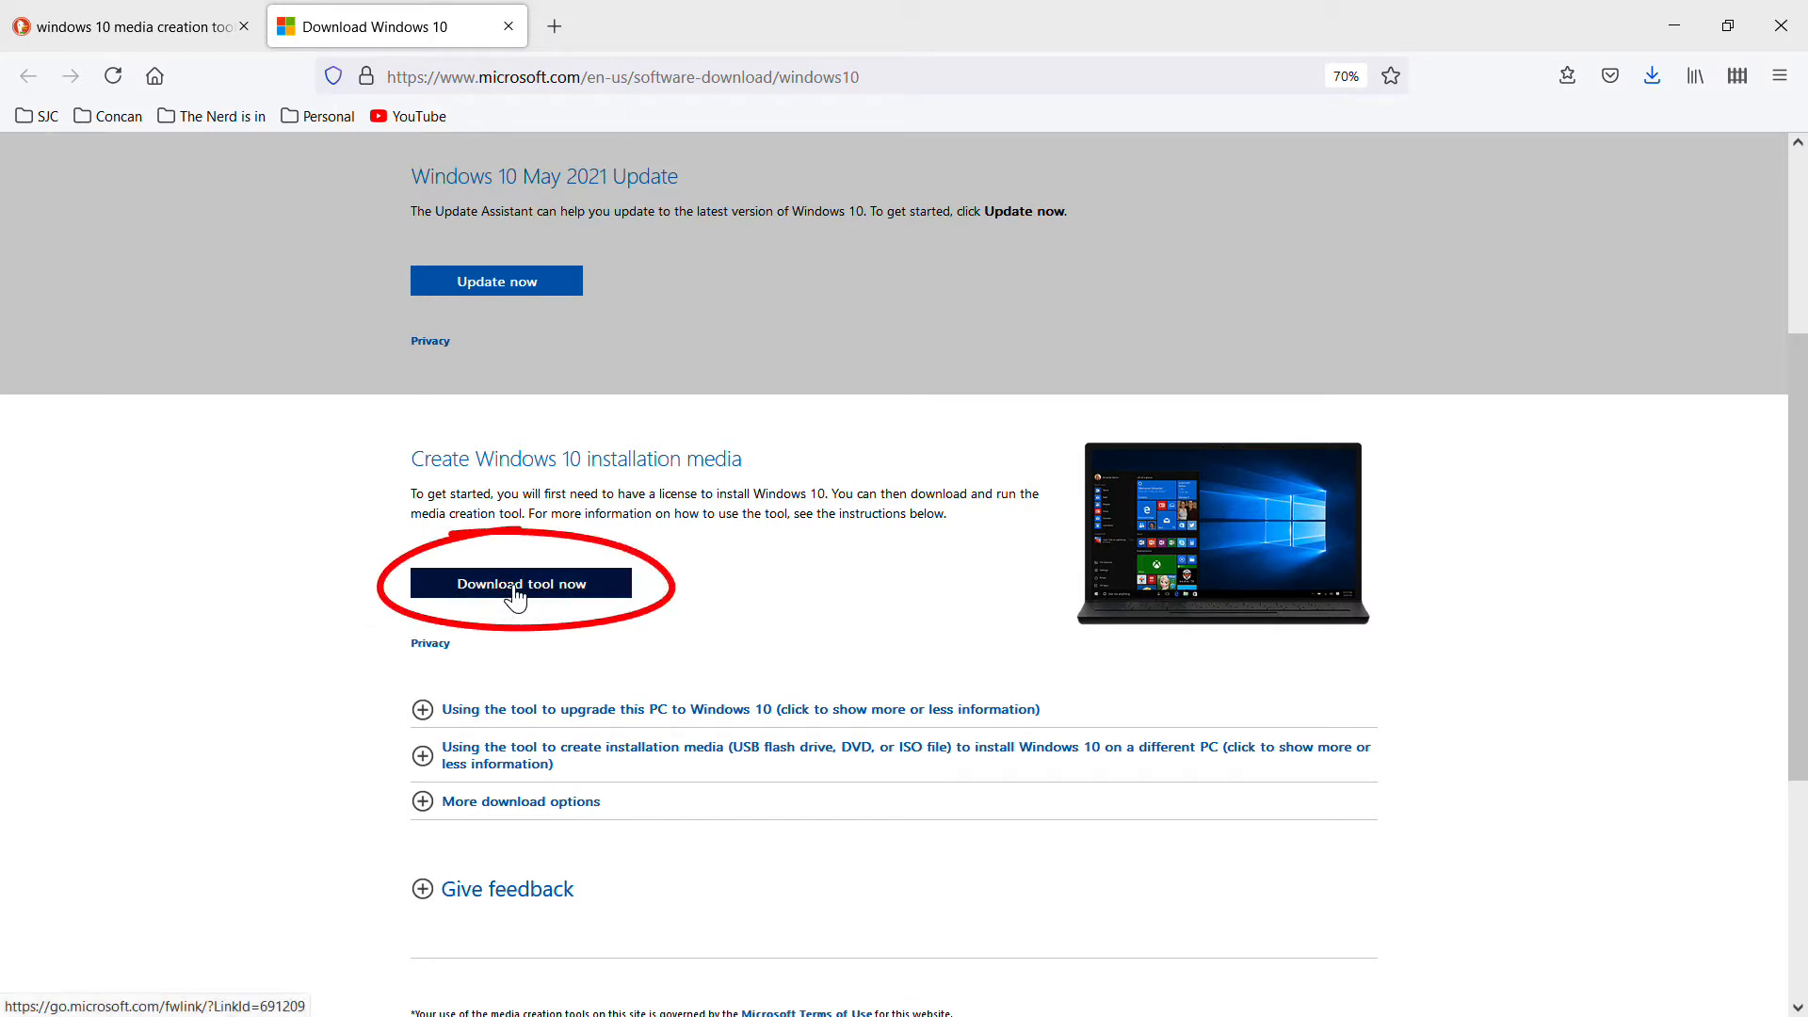
right_click(516, 584)
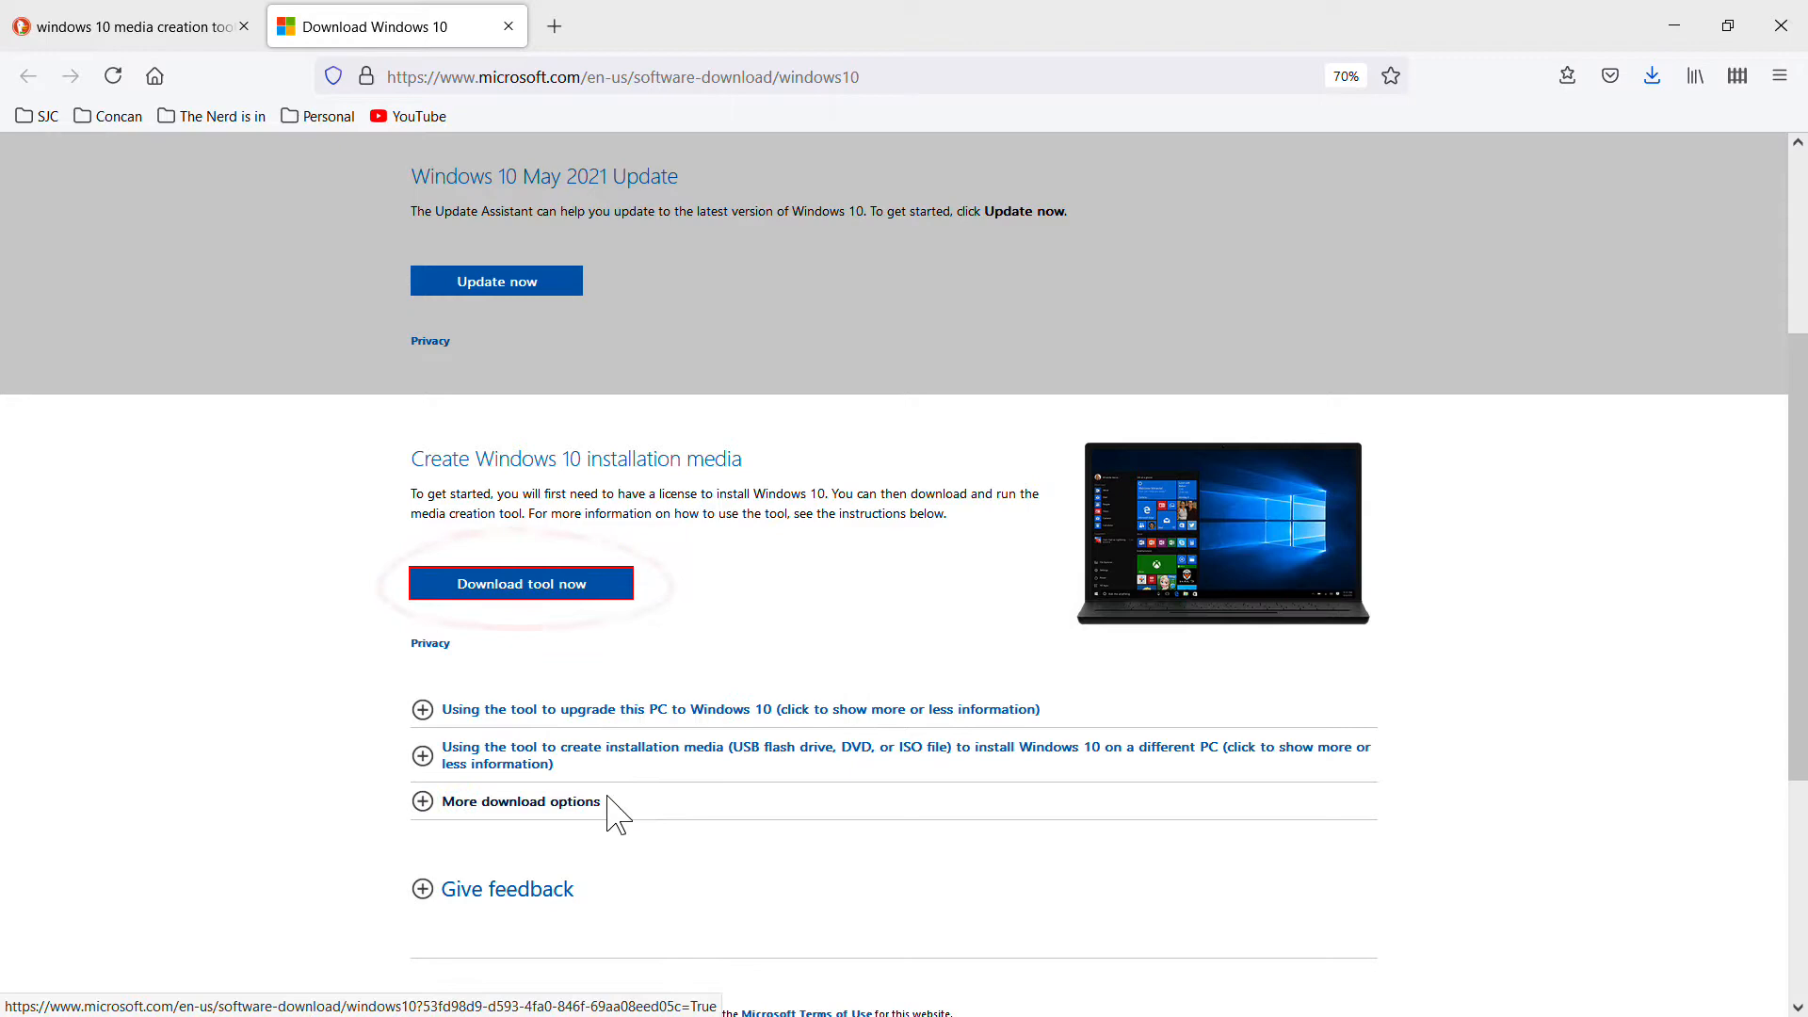
click(520, 582)
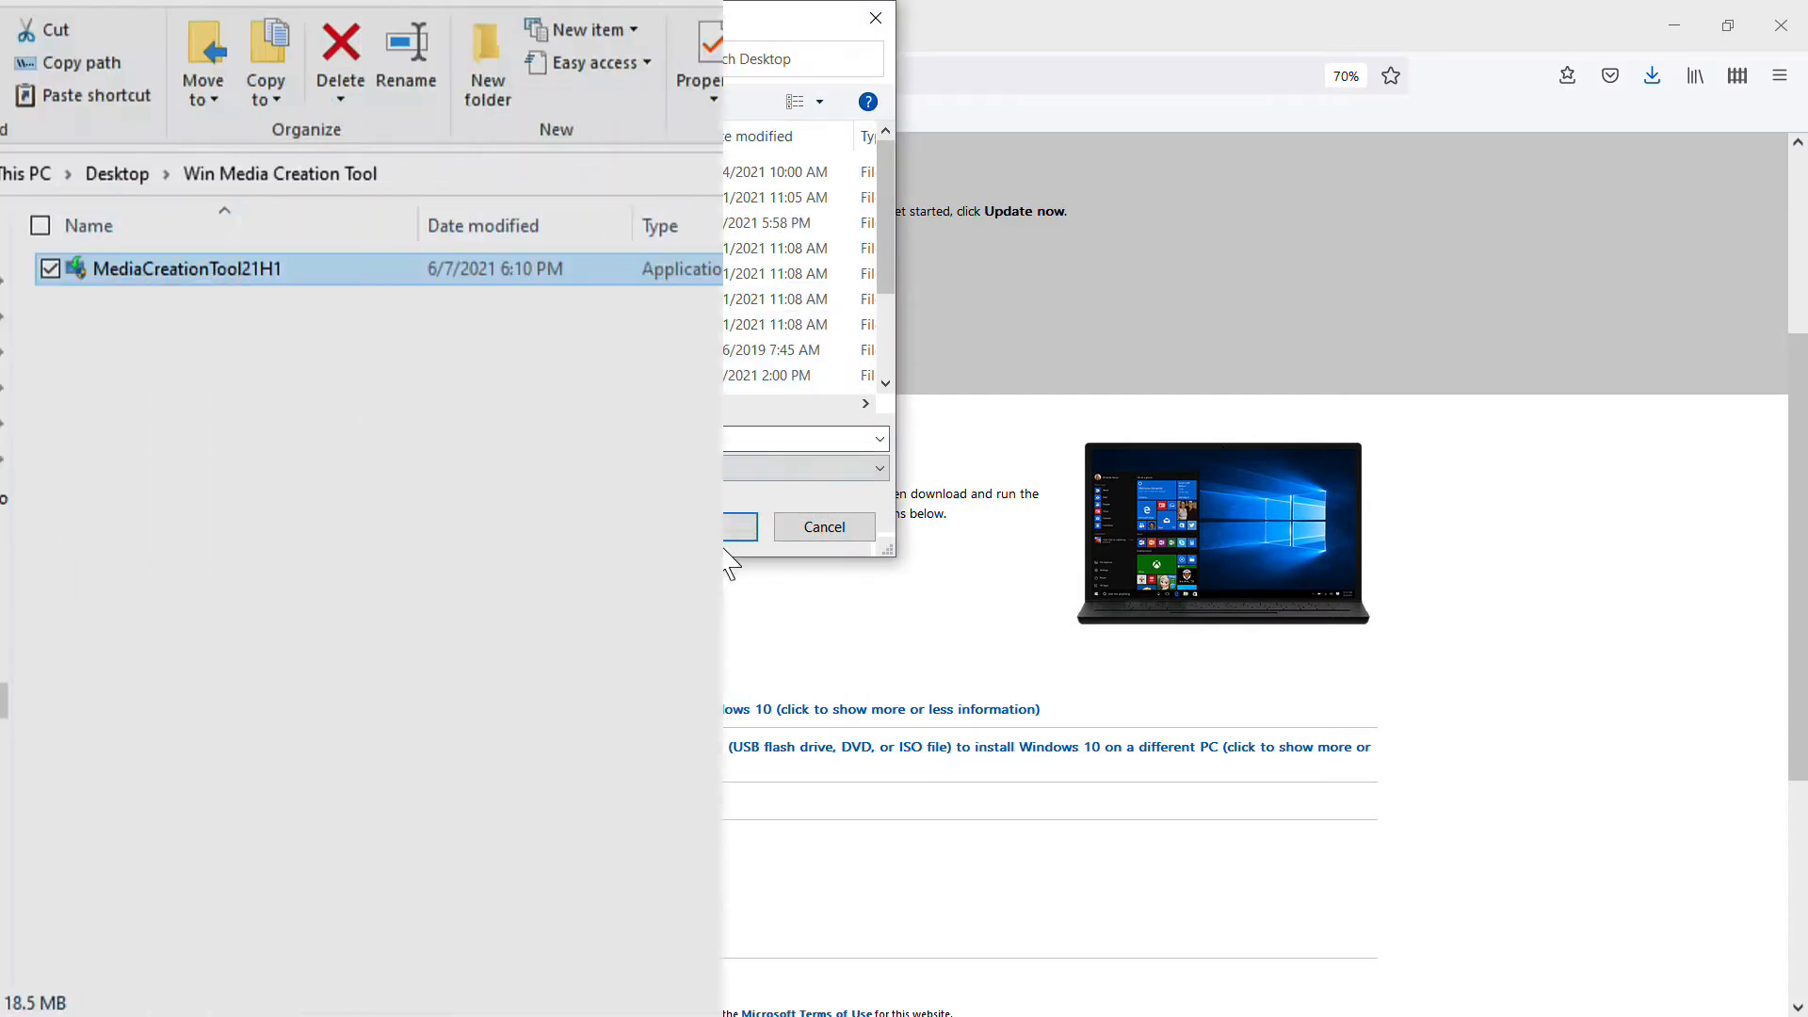
Run MediaCreationTool21H1 from the Win Media Creation Tool folder and answer Yes to the UAC prompt.
click(823, 527)
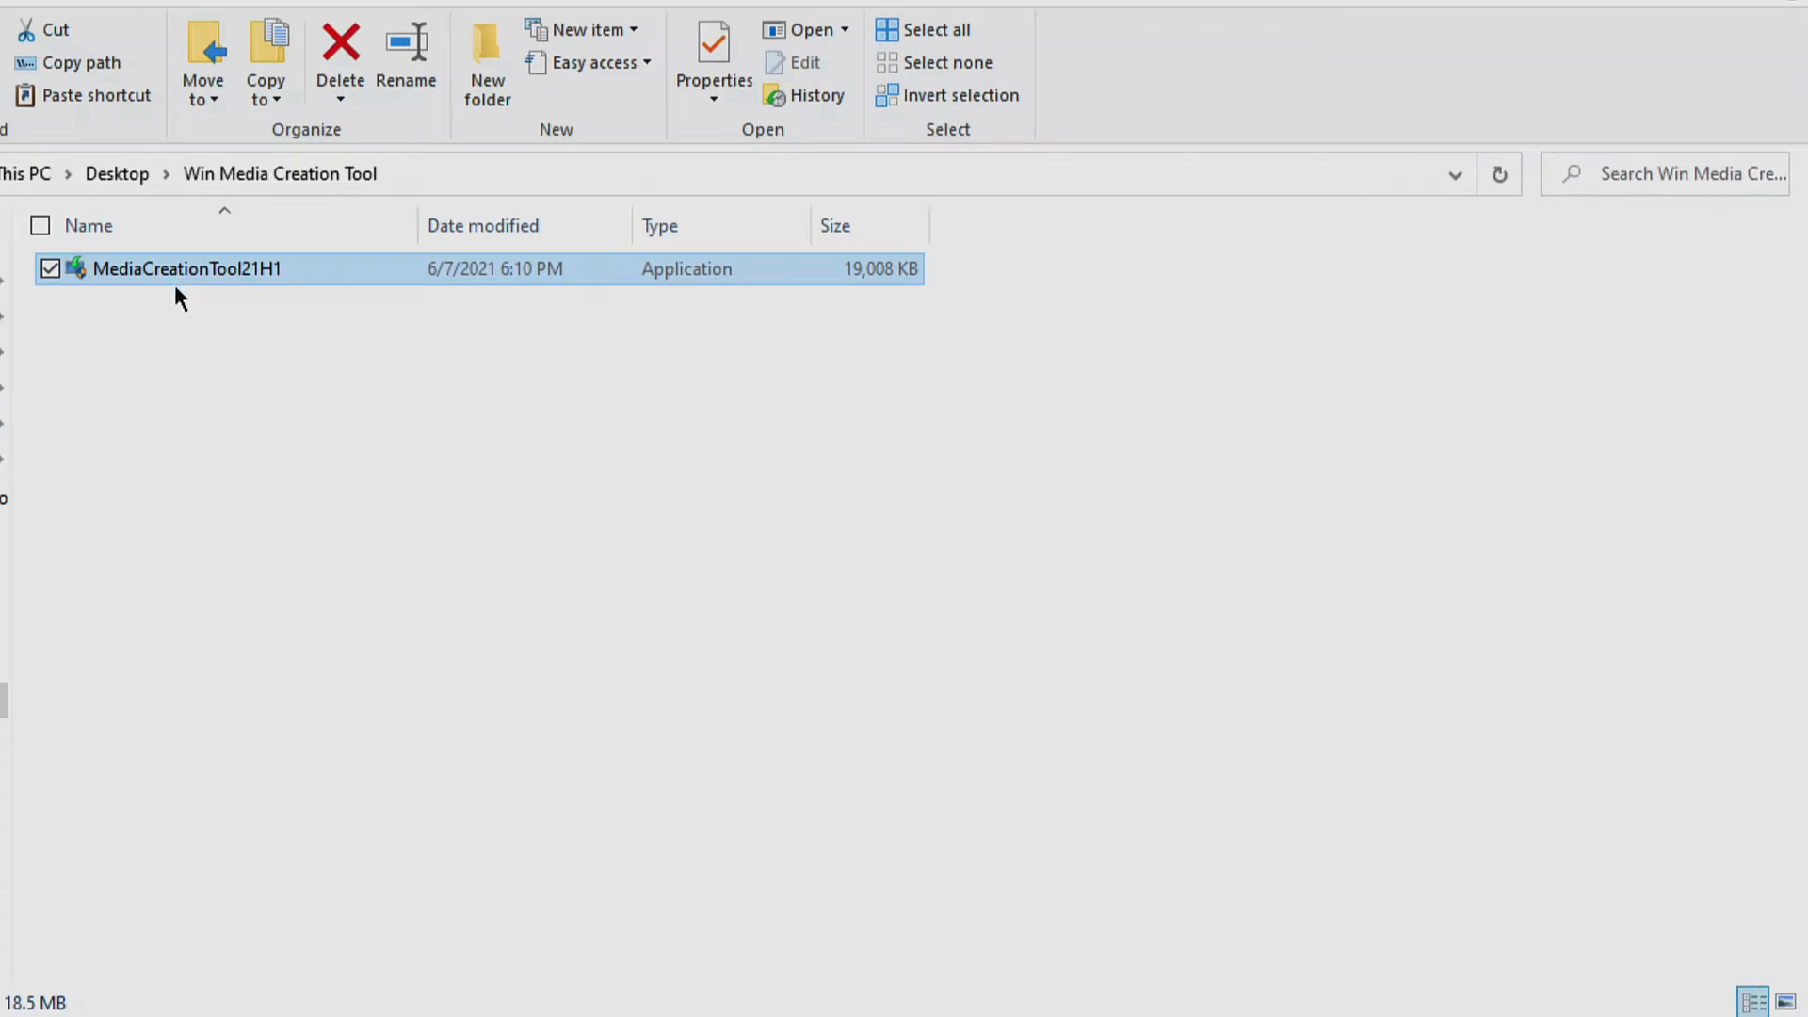
mouse_move(162, 275)
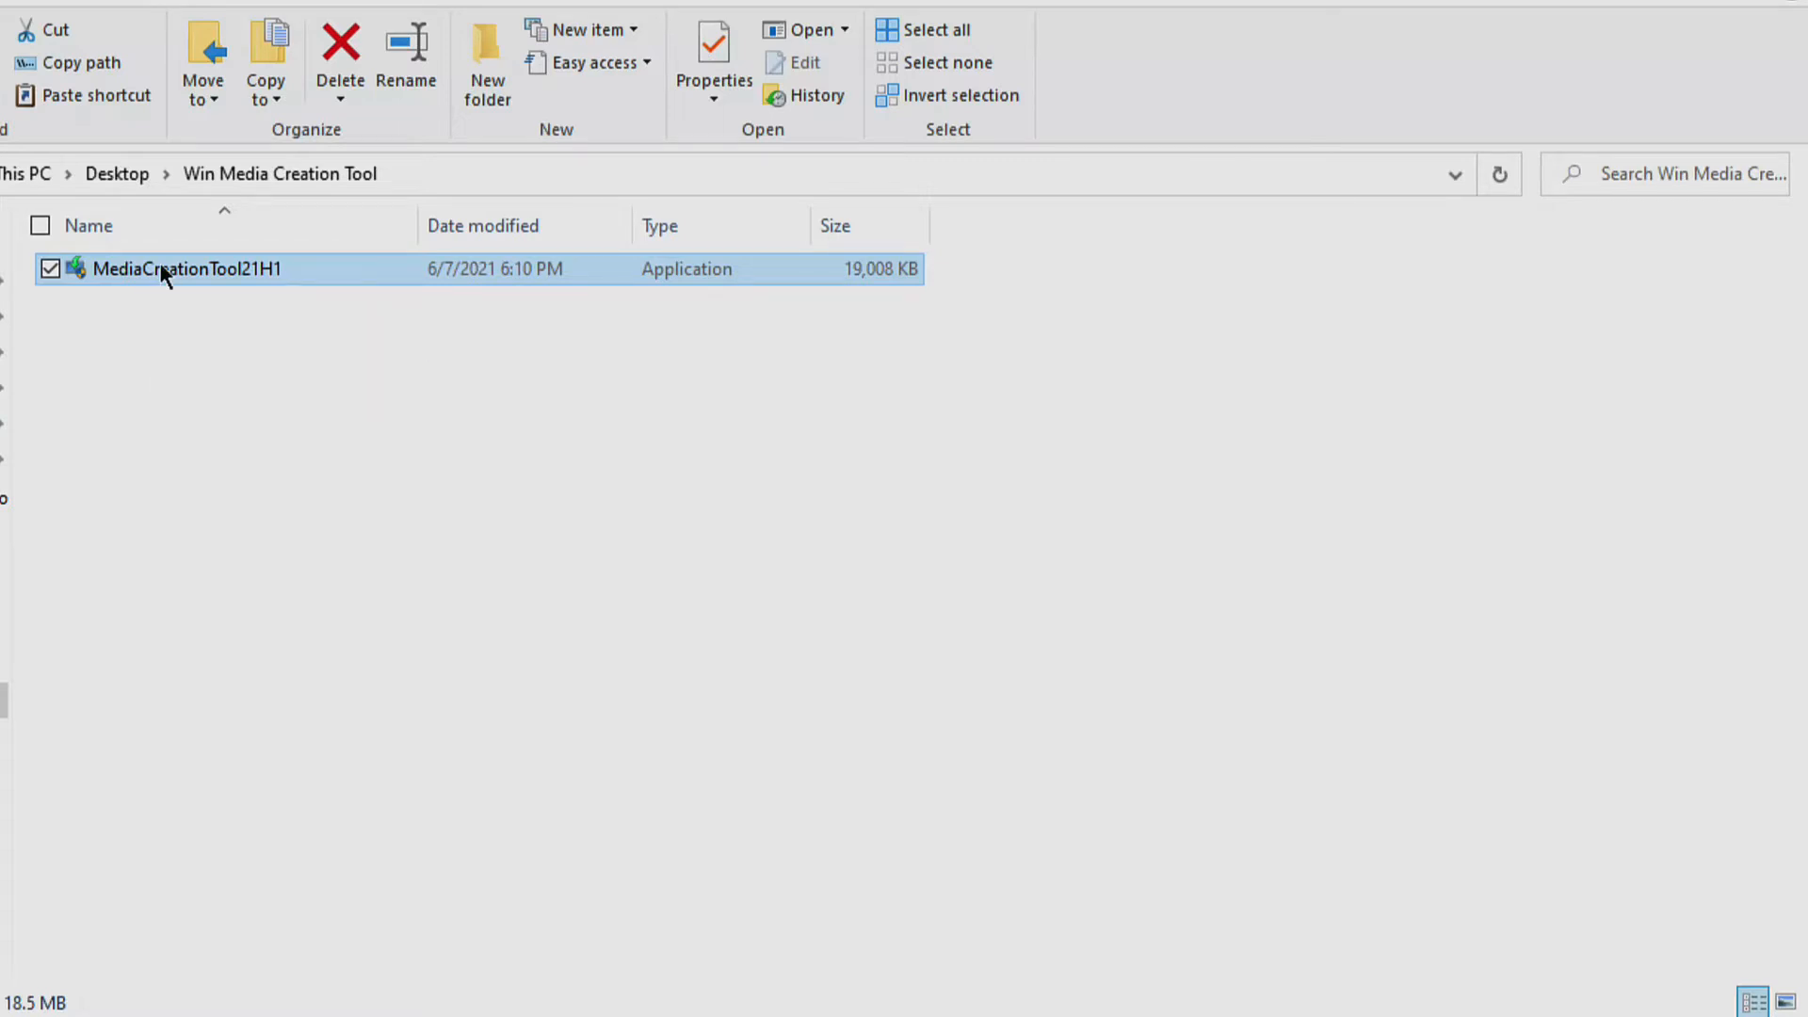
double_click(182, 269)
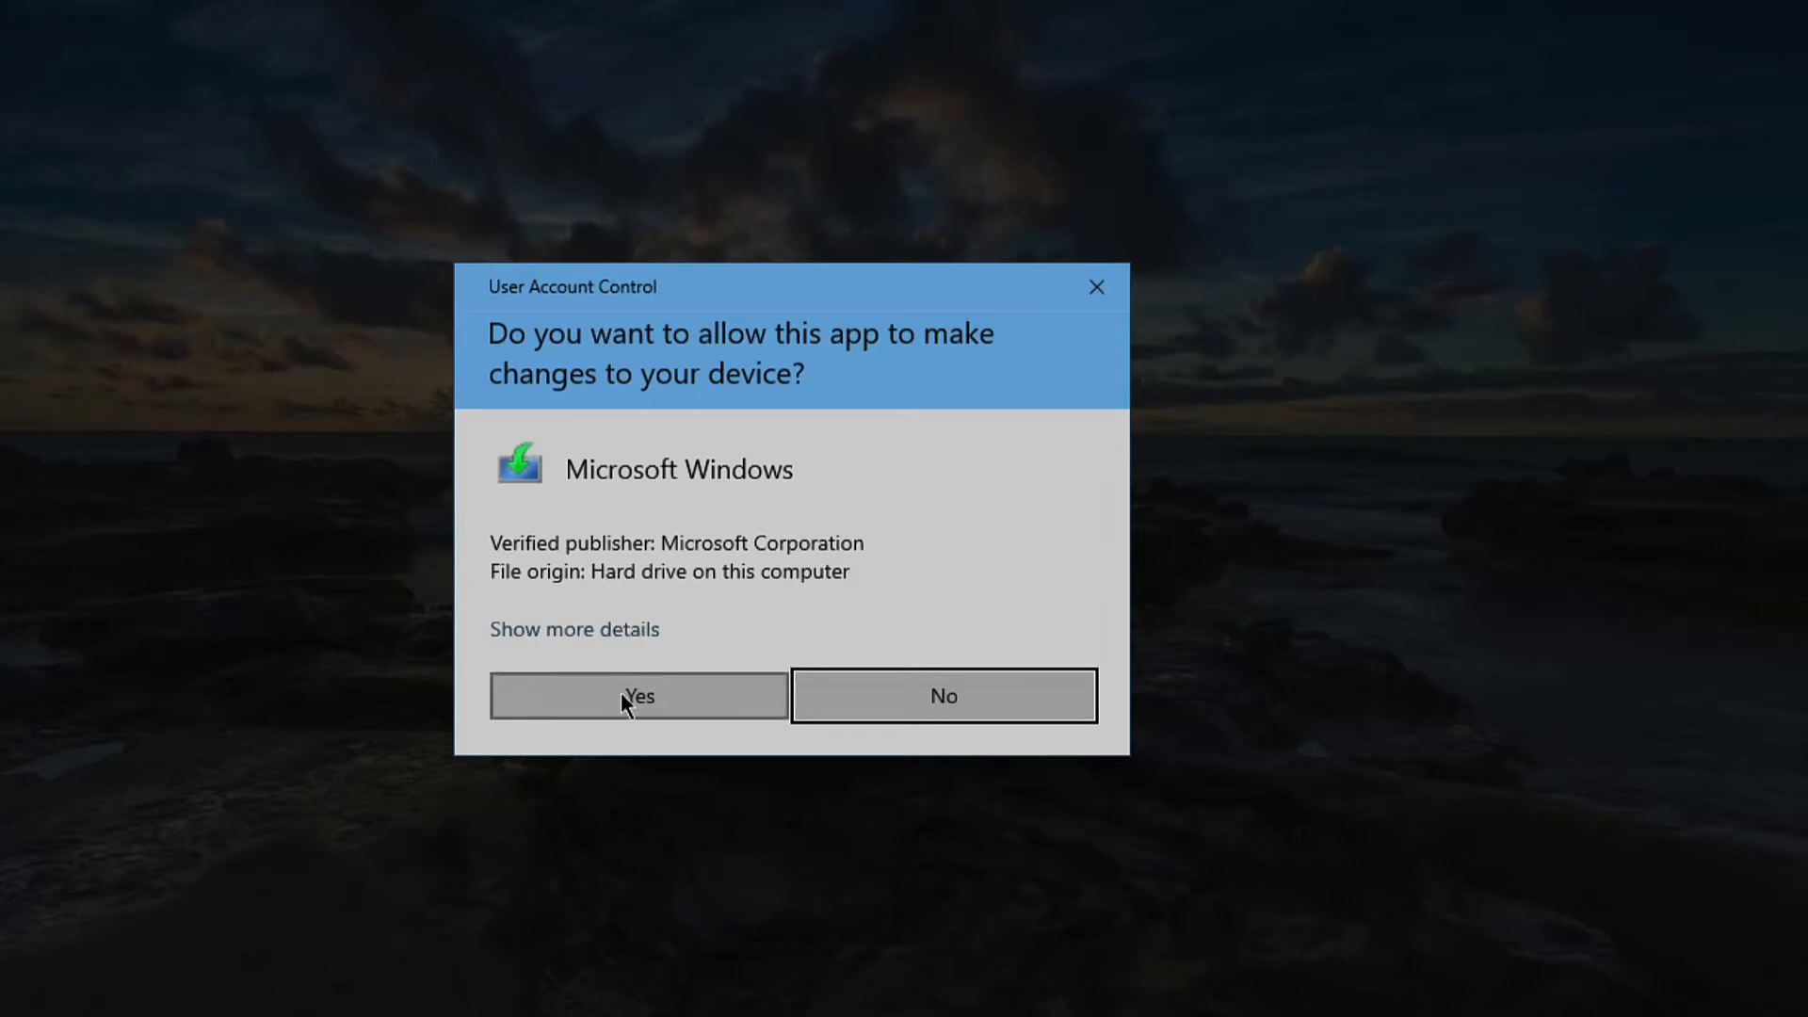
click(638, 695)
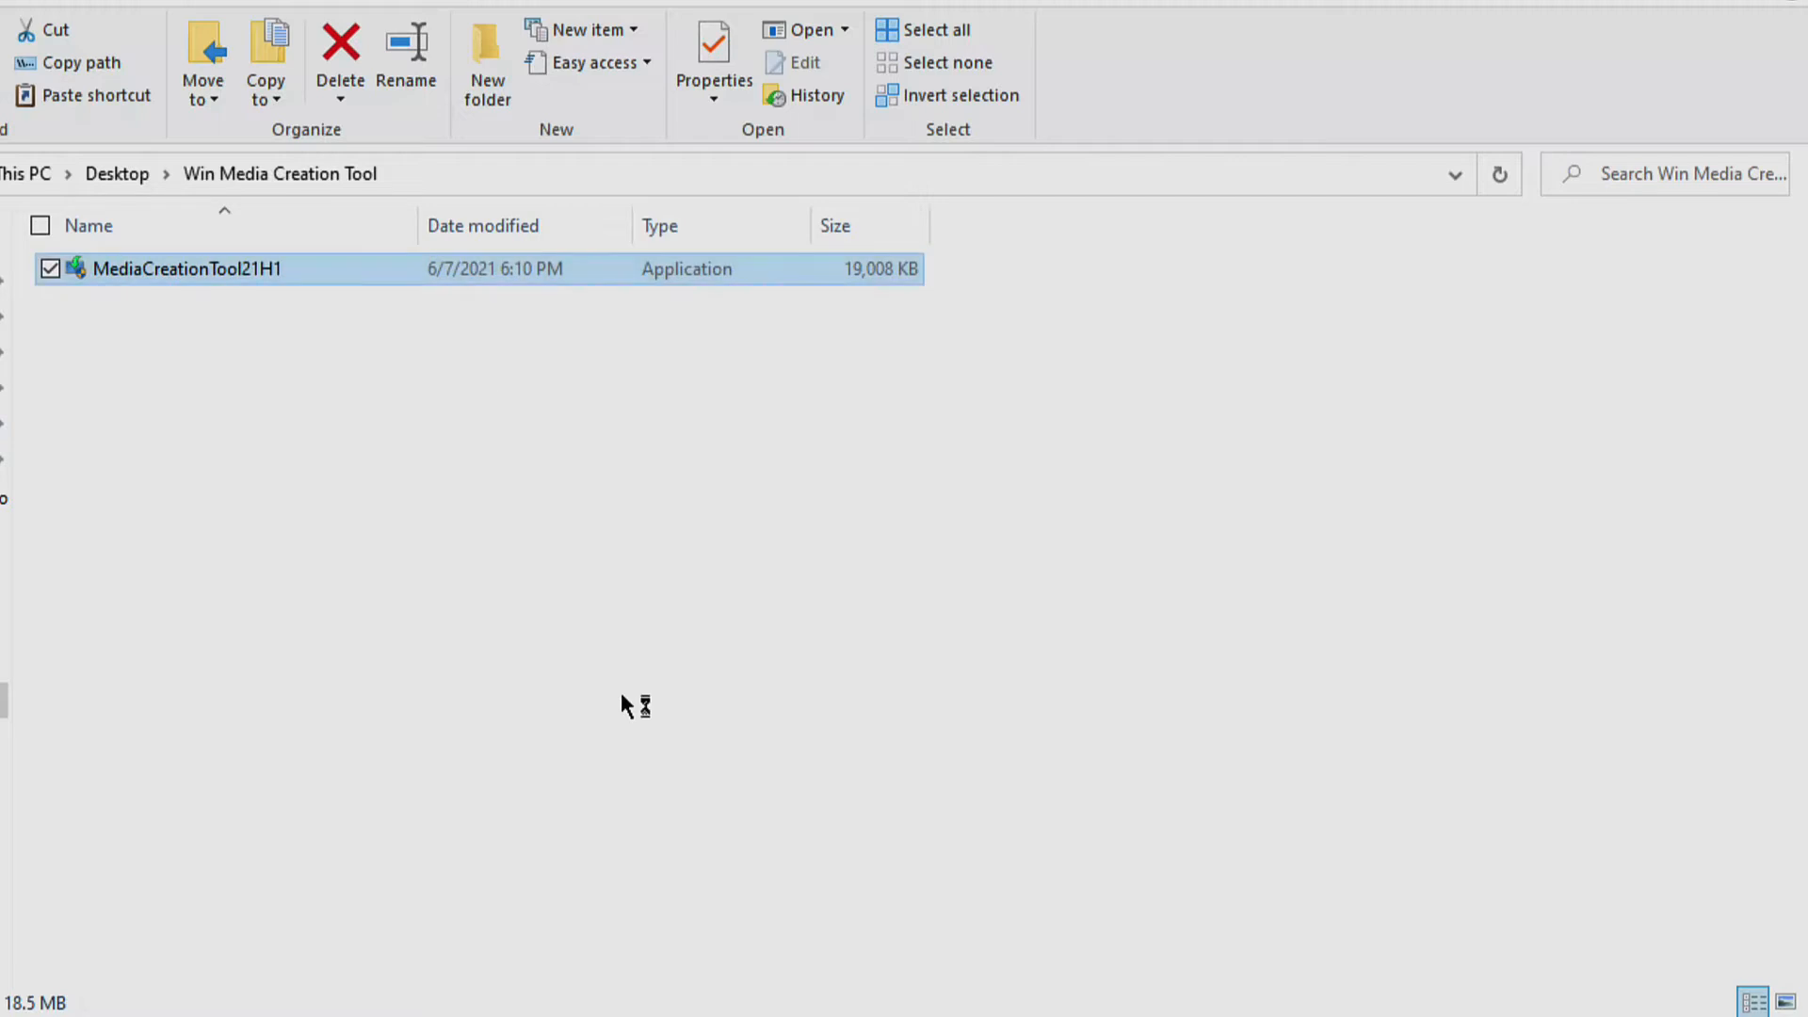
double_click(186, 269)
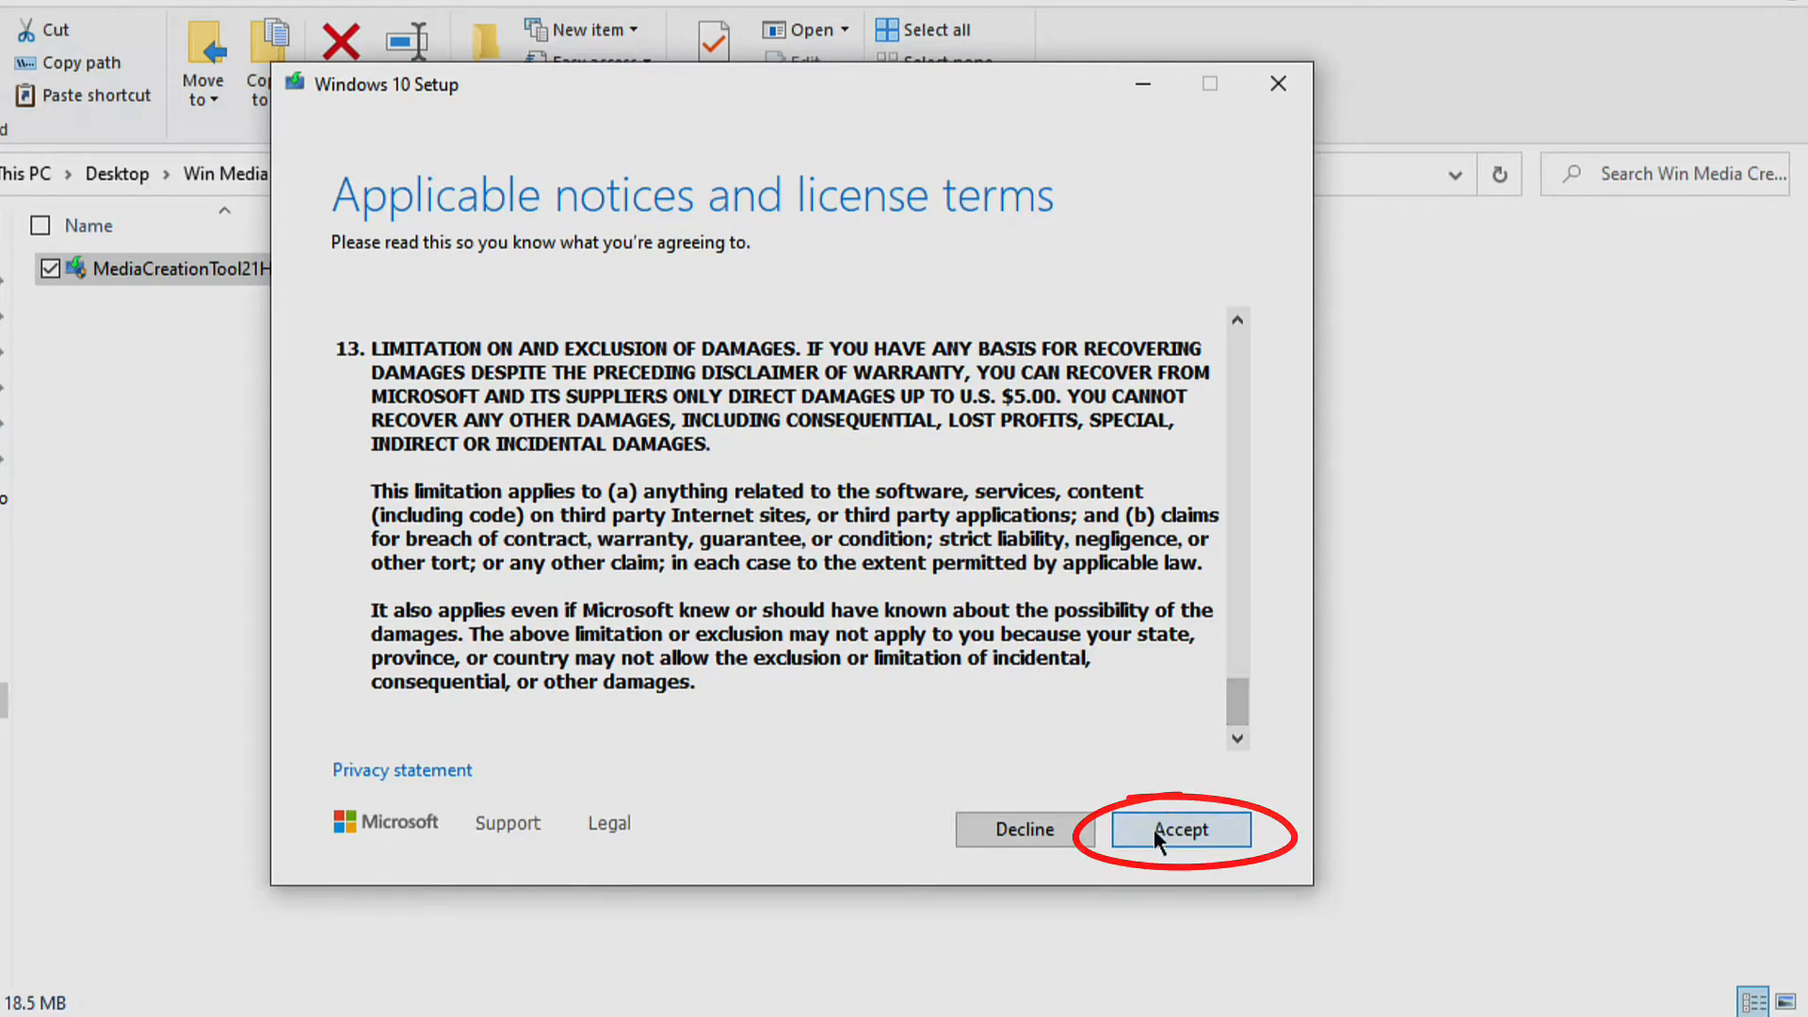
Accept the license terms and choose creating installation media (USB, DVD or ISO) for another PC.
click(1179, 828)
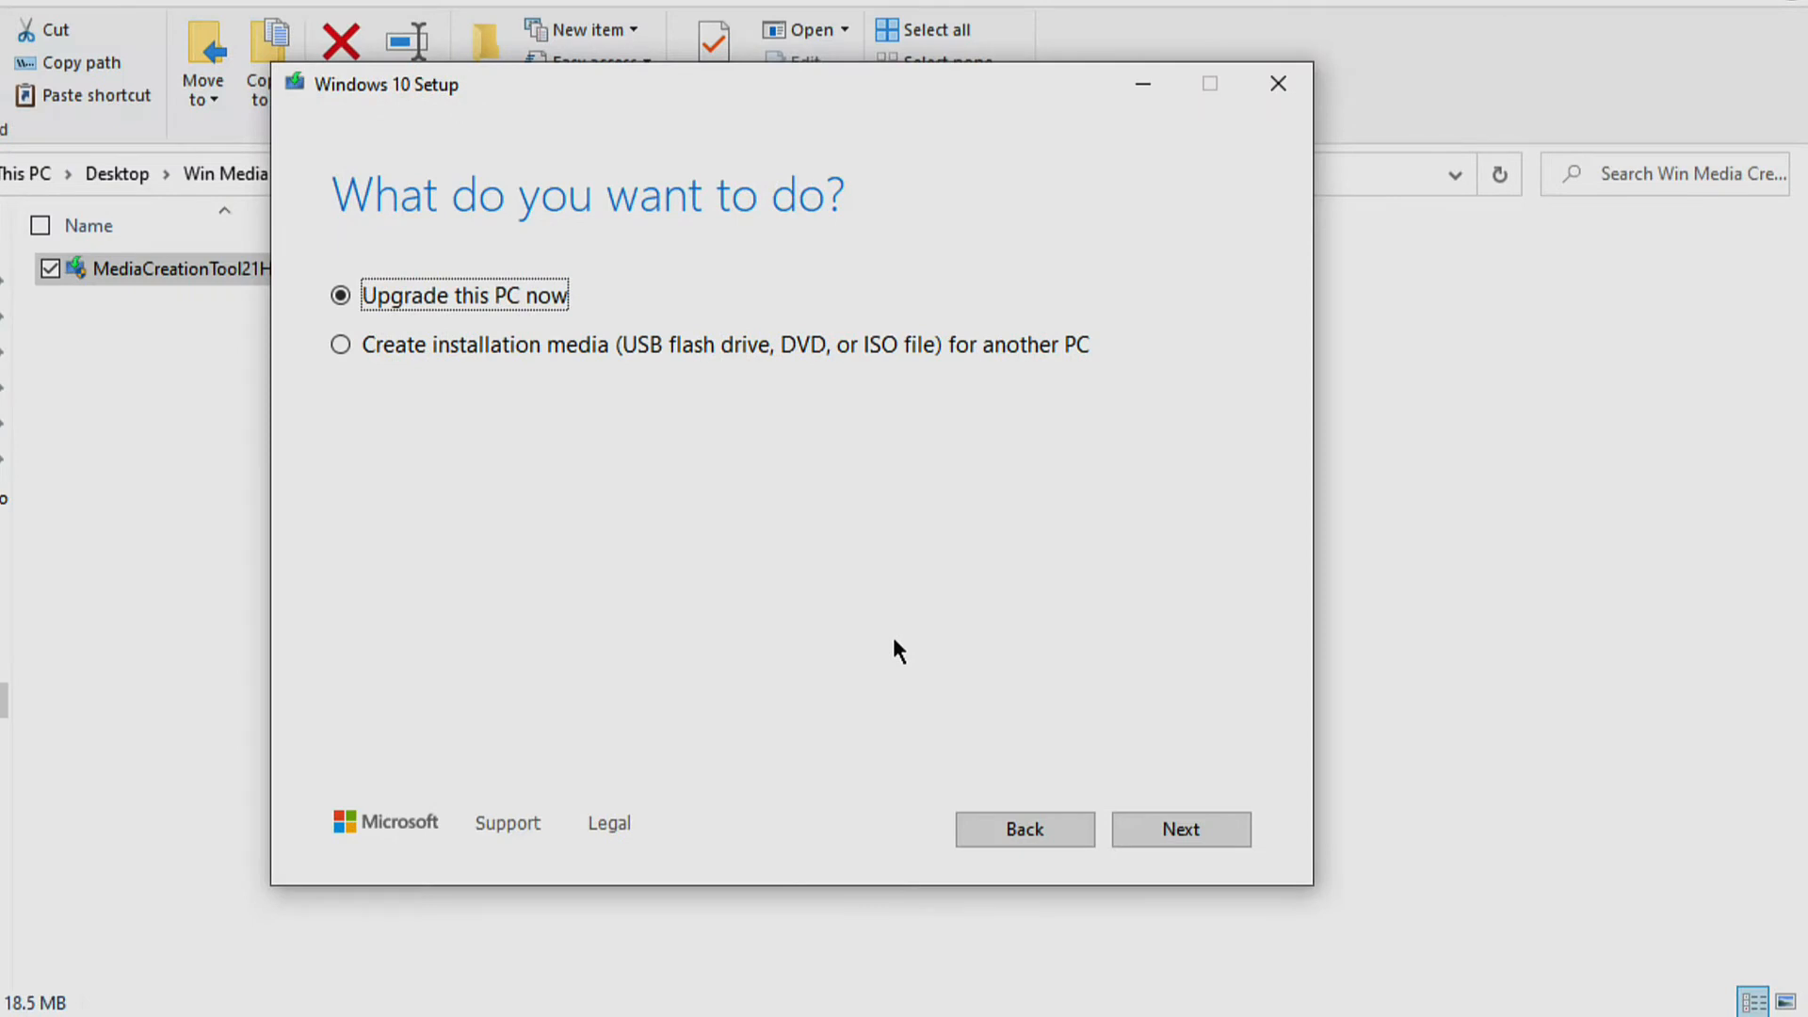
mouse_move(521, 450)
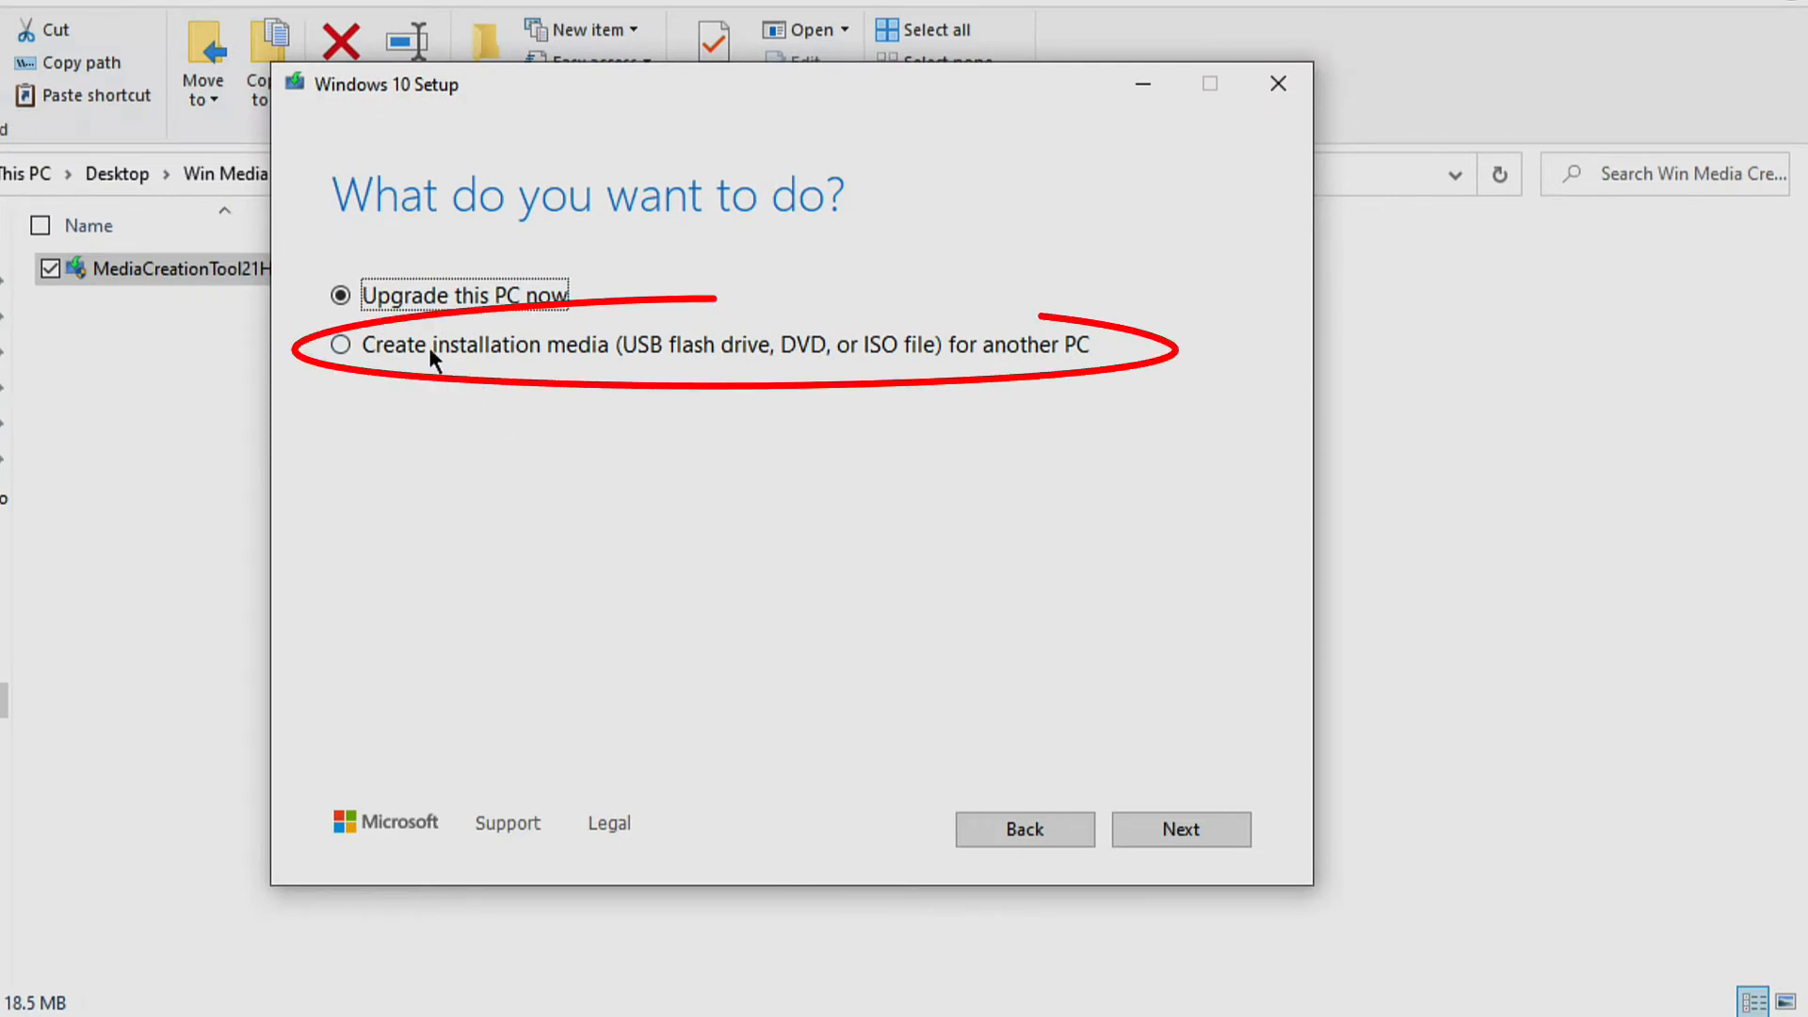
click(341, 346)
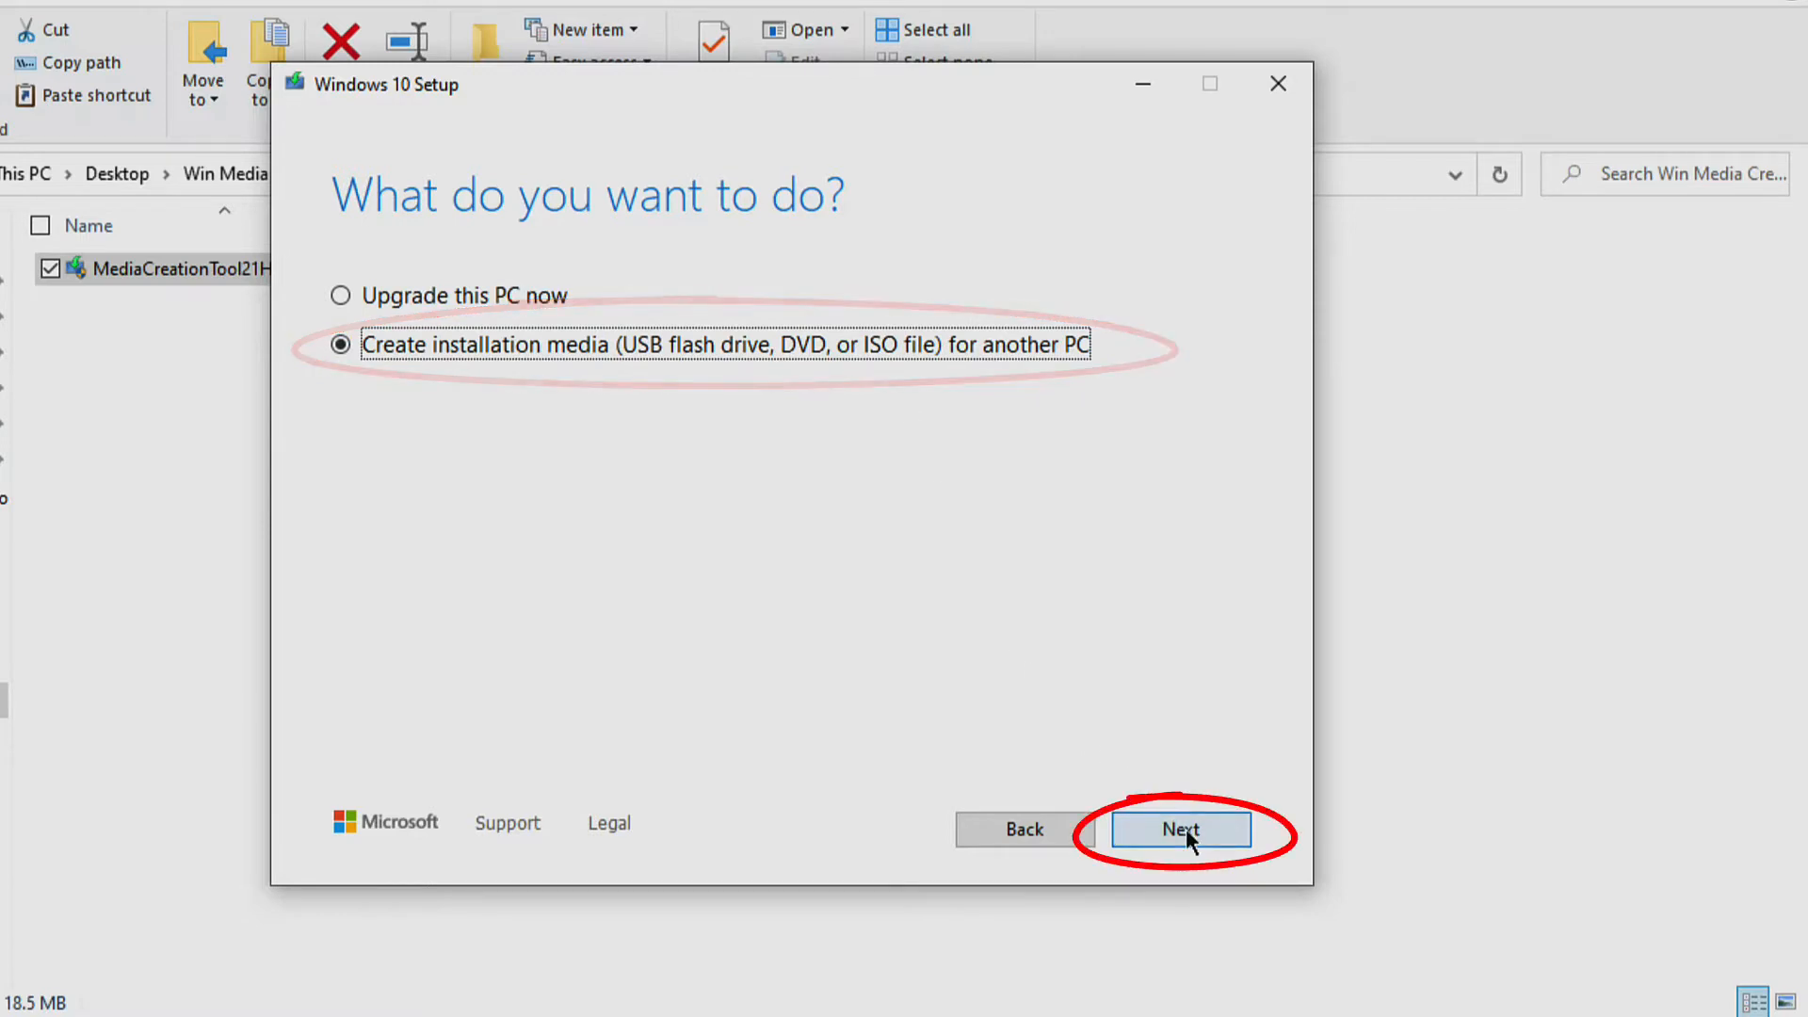
click(1179, 829)
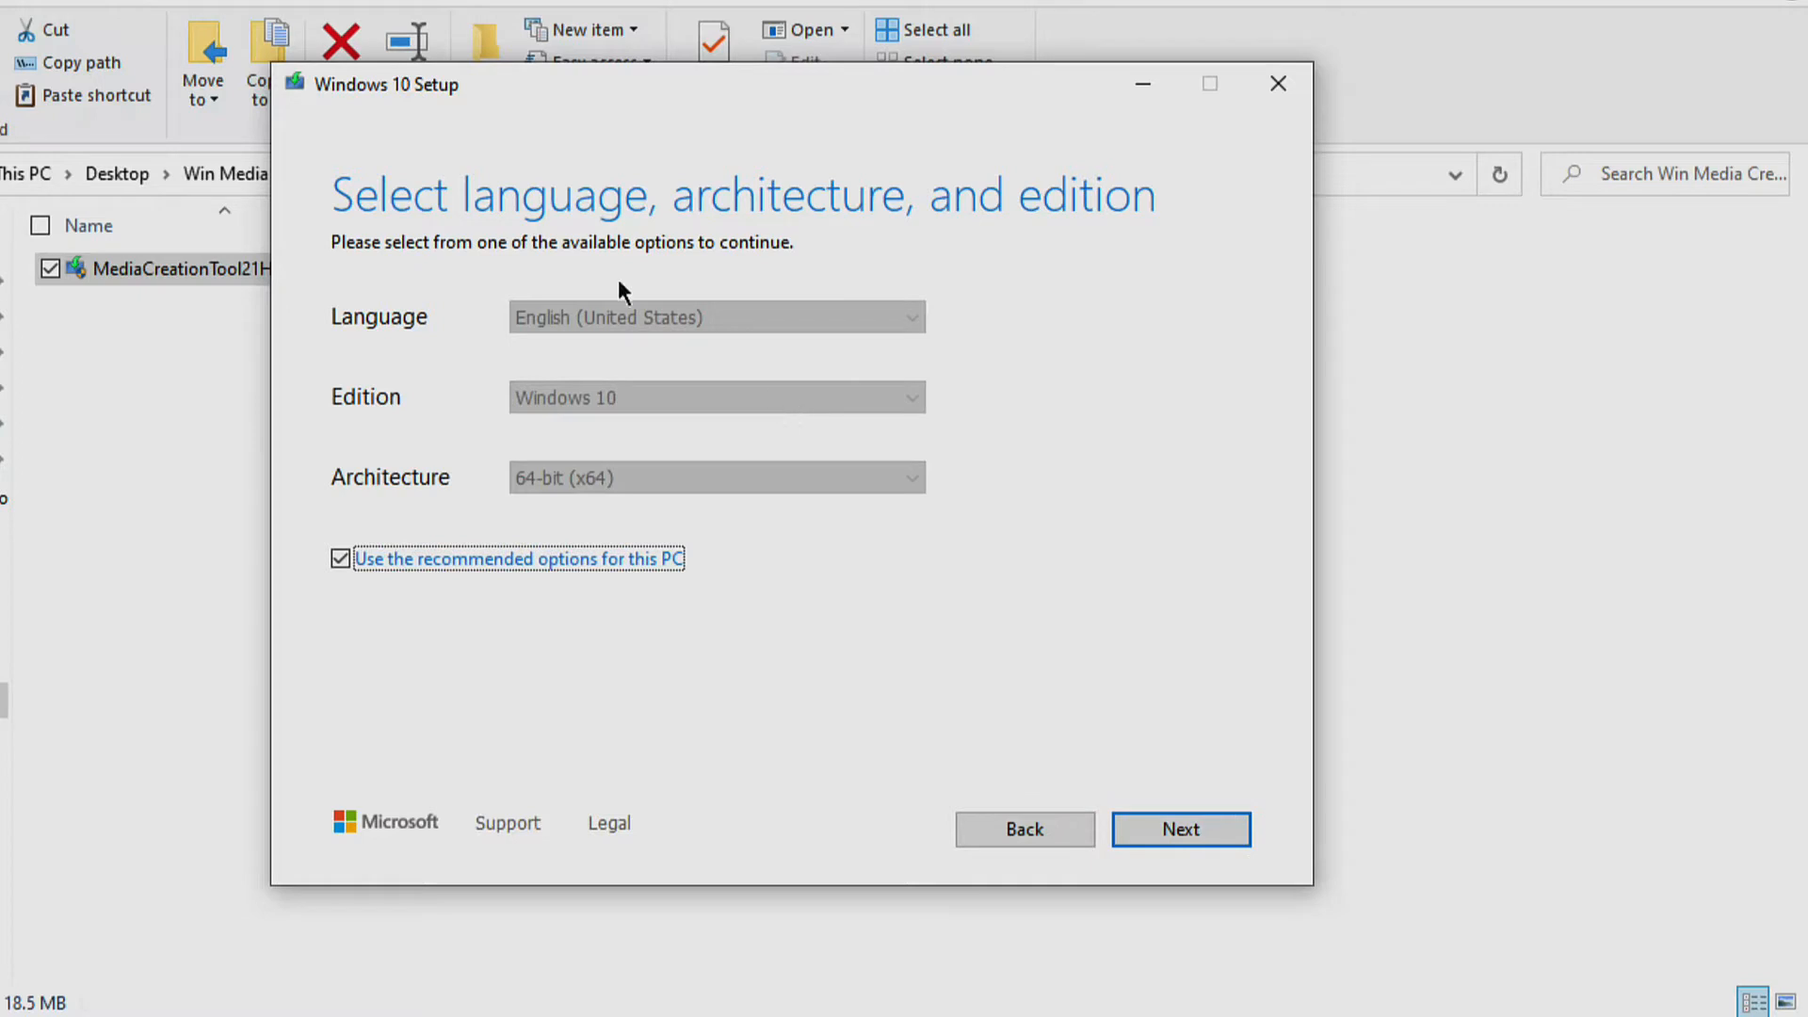
mouse_move(580, 438)
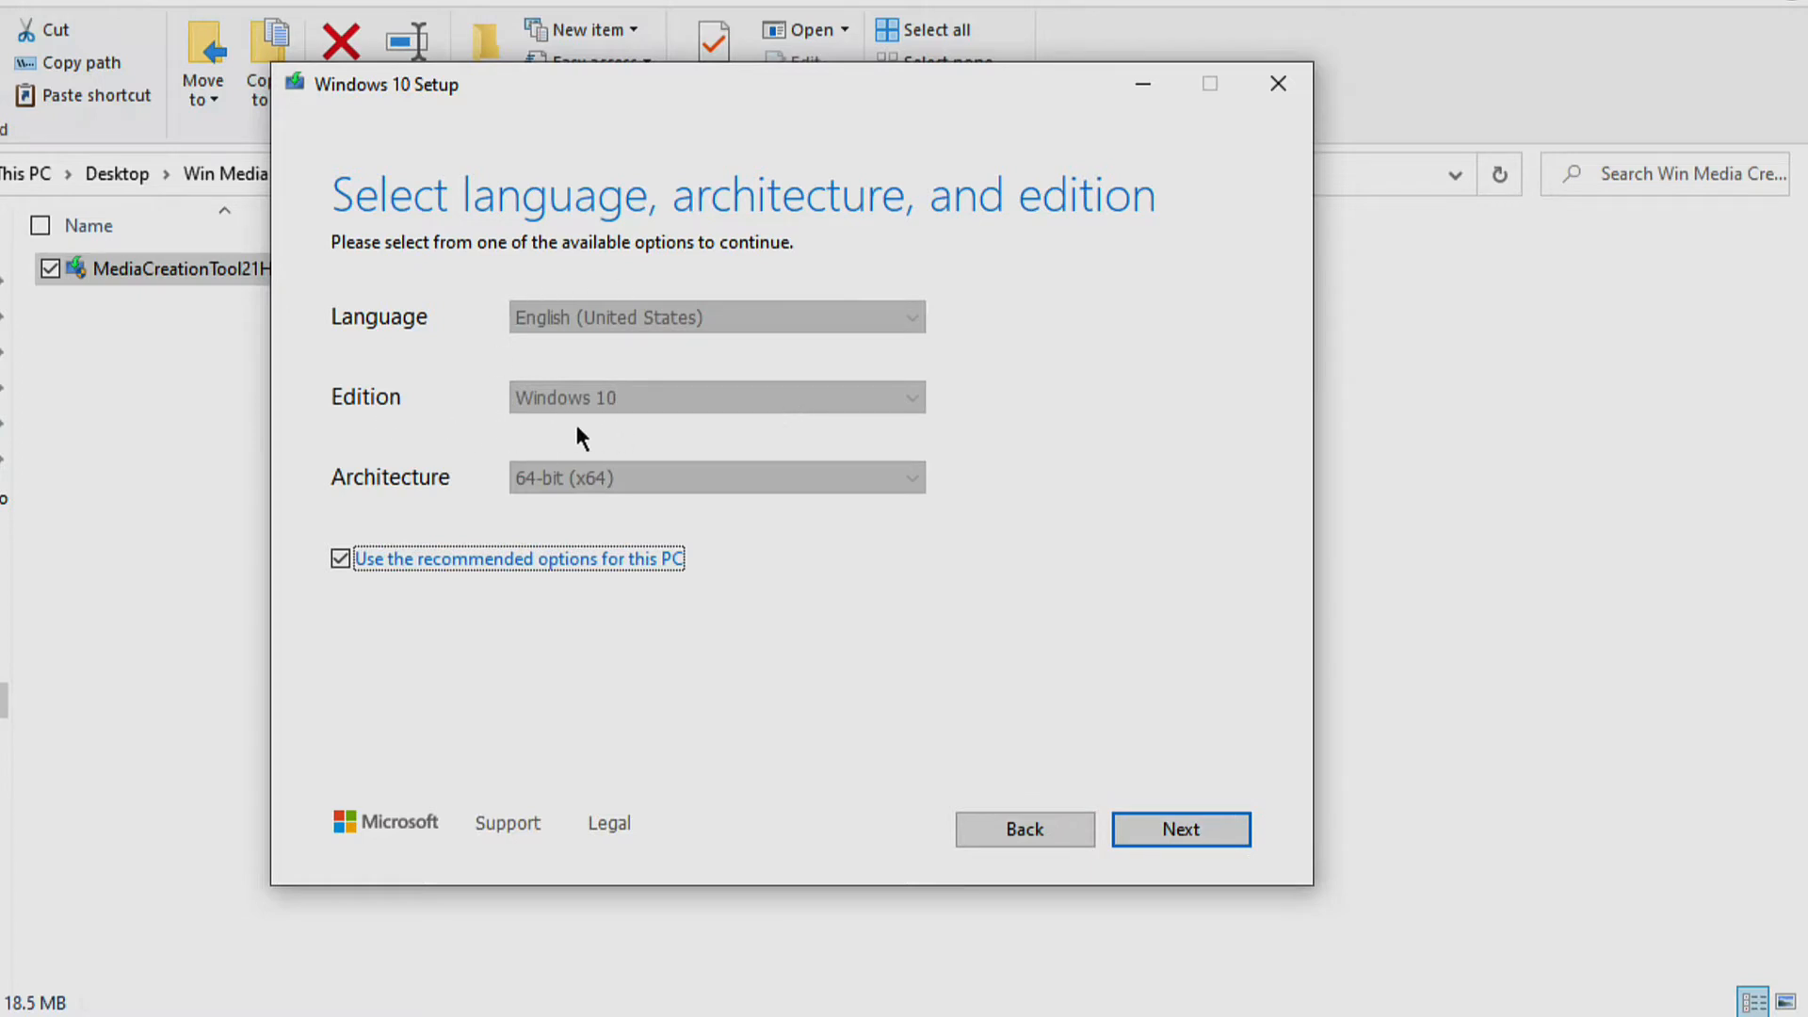
mouse_move(761, 435)
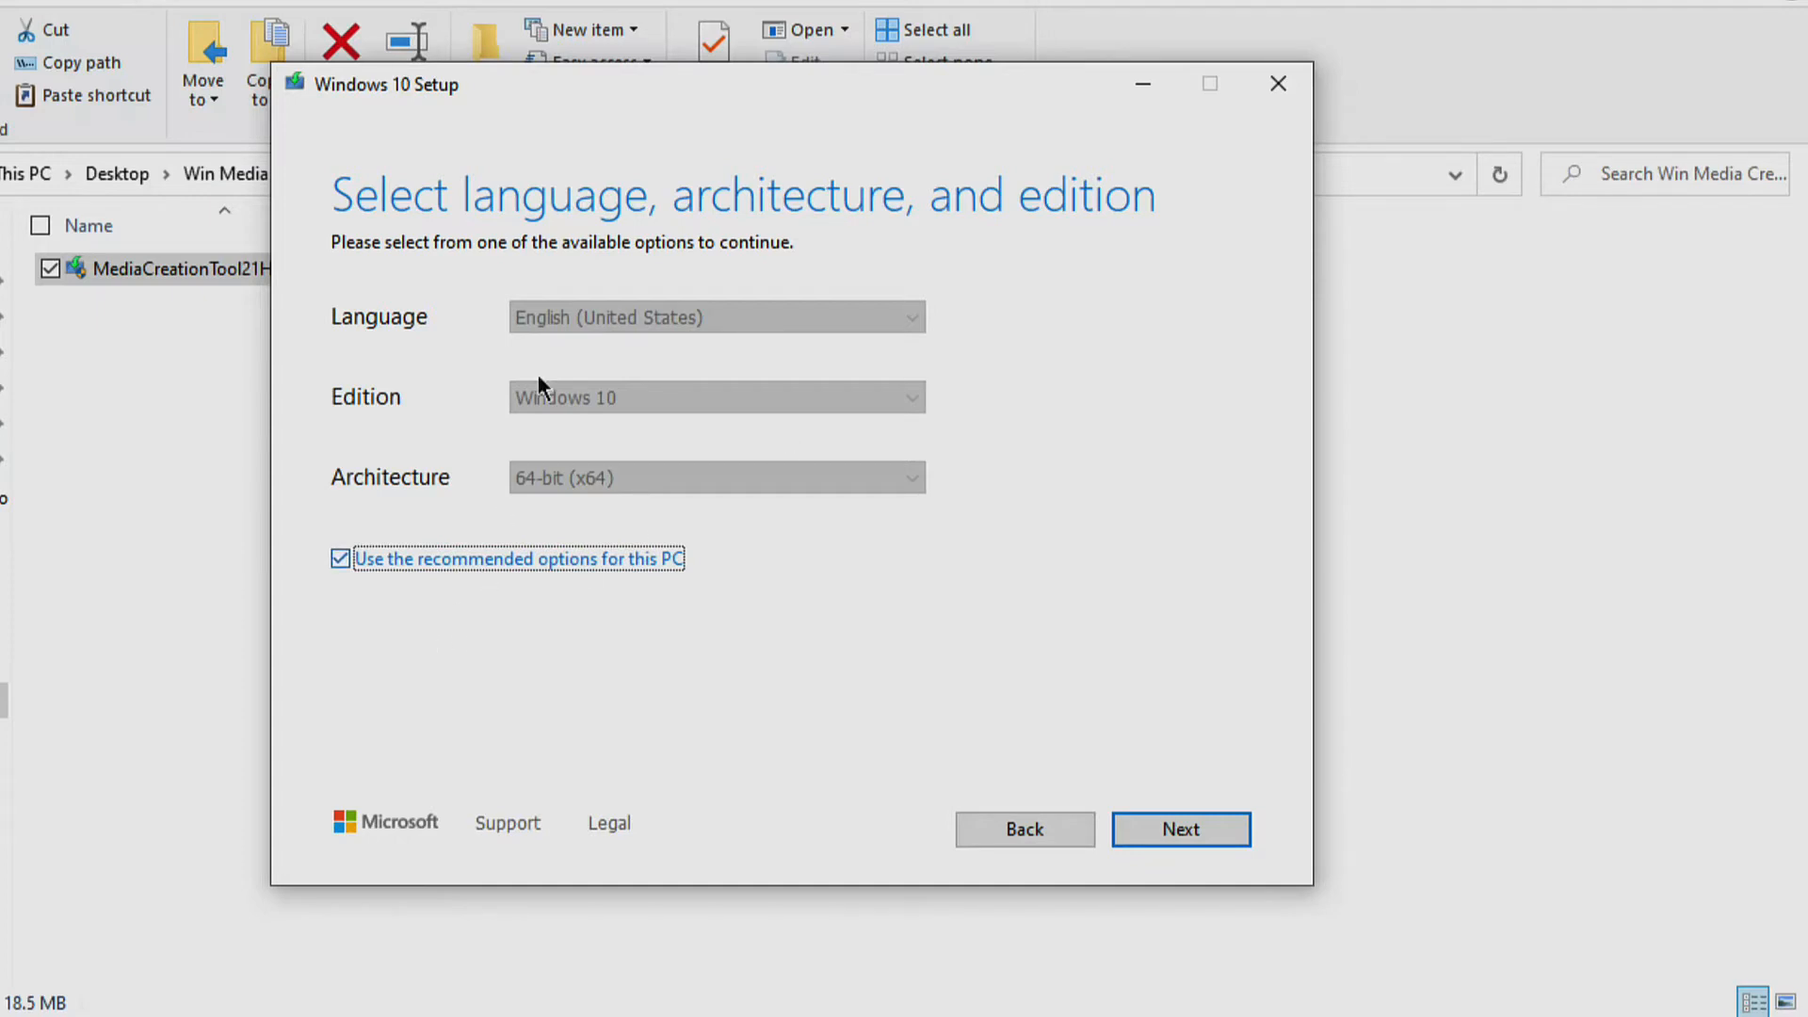
mouse_move(618, 485)
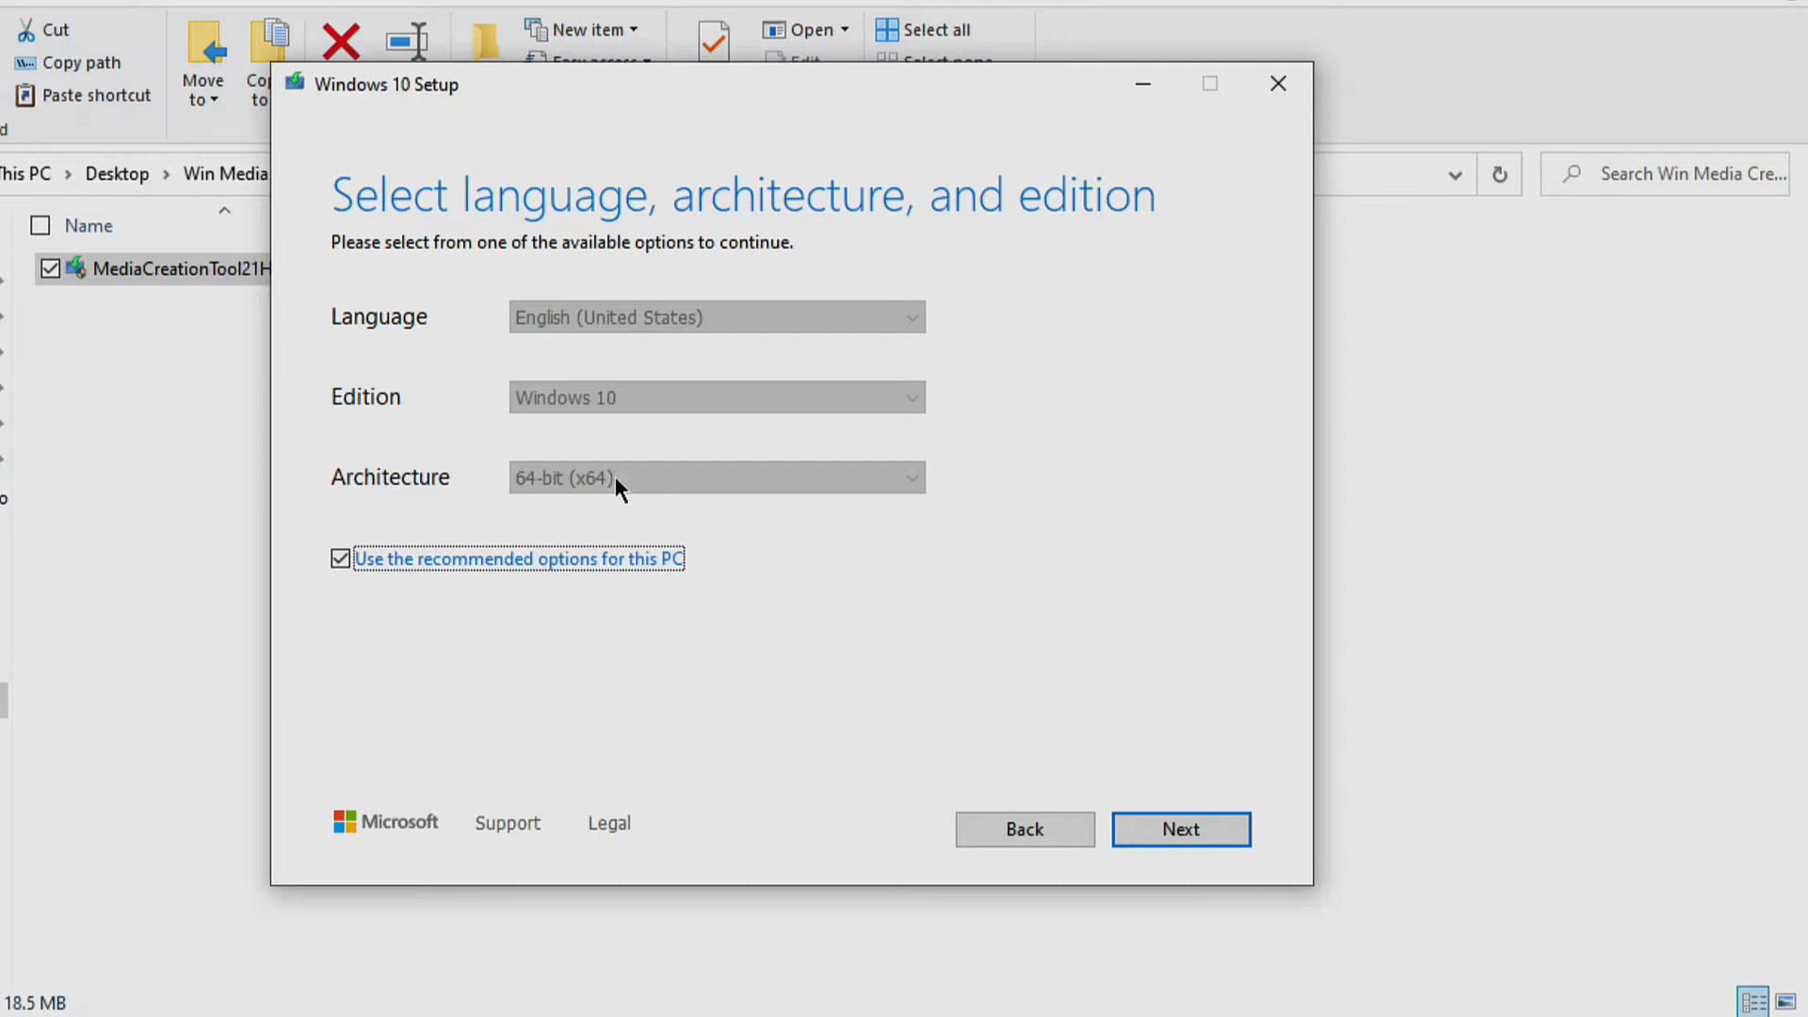
mouse_move(710, 578)
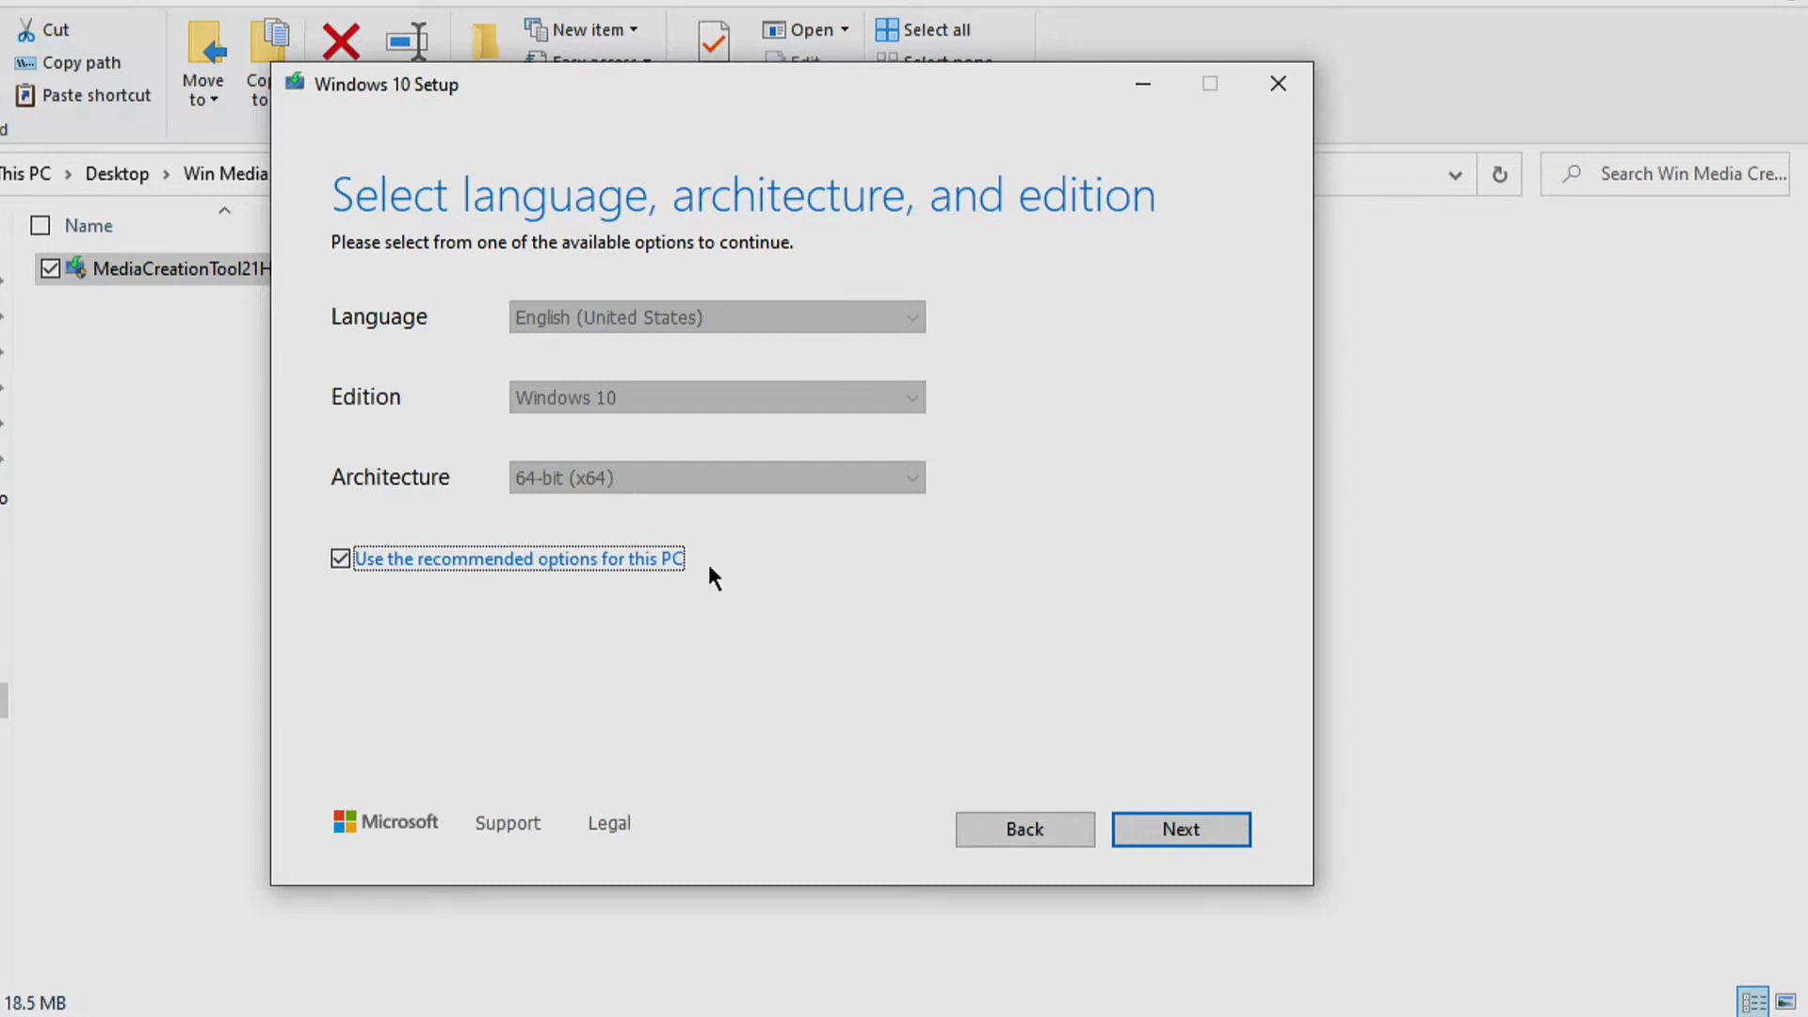
Keep the recommended English (United States), Windows 10, 64-bit options and USB flash drive as the media.
click(1178, 828)
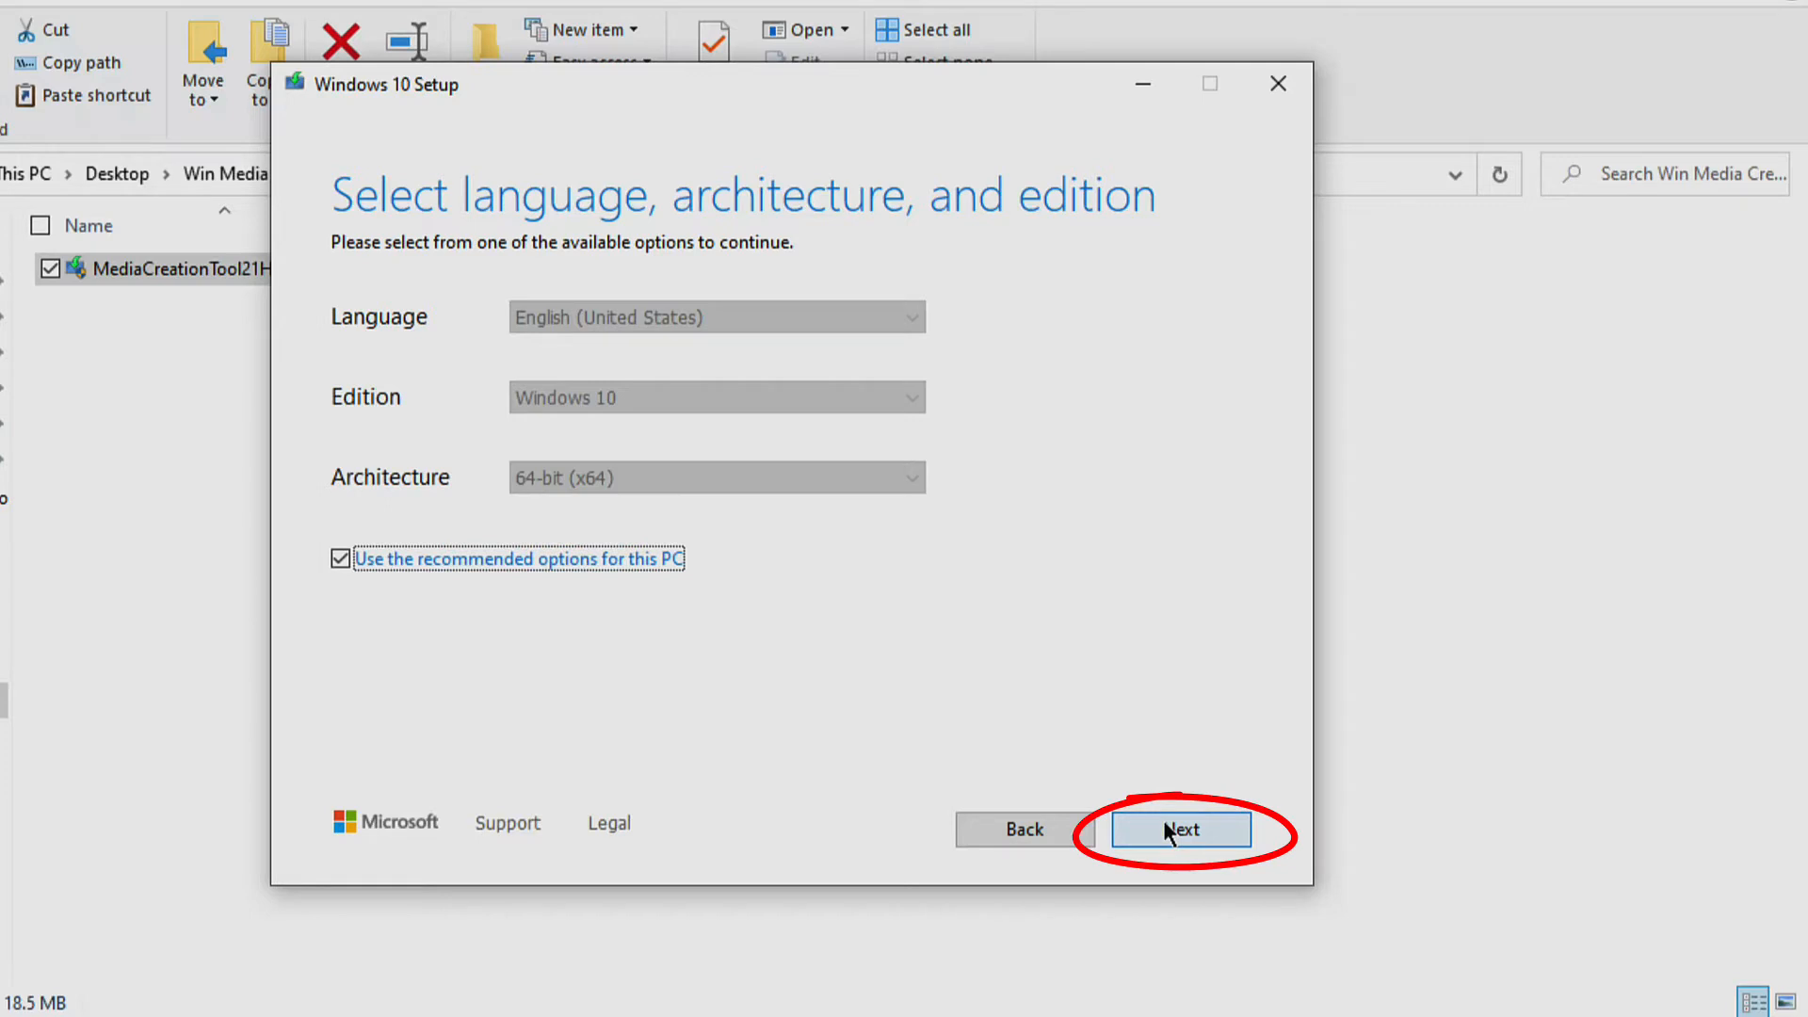
click(1179, 828)
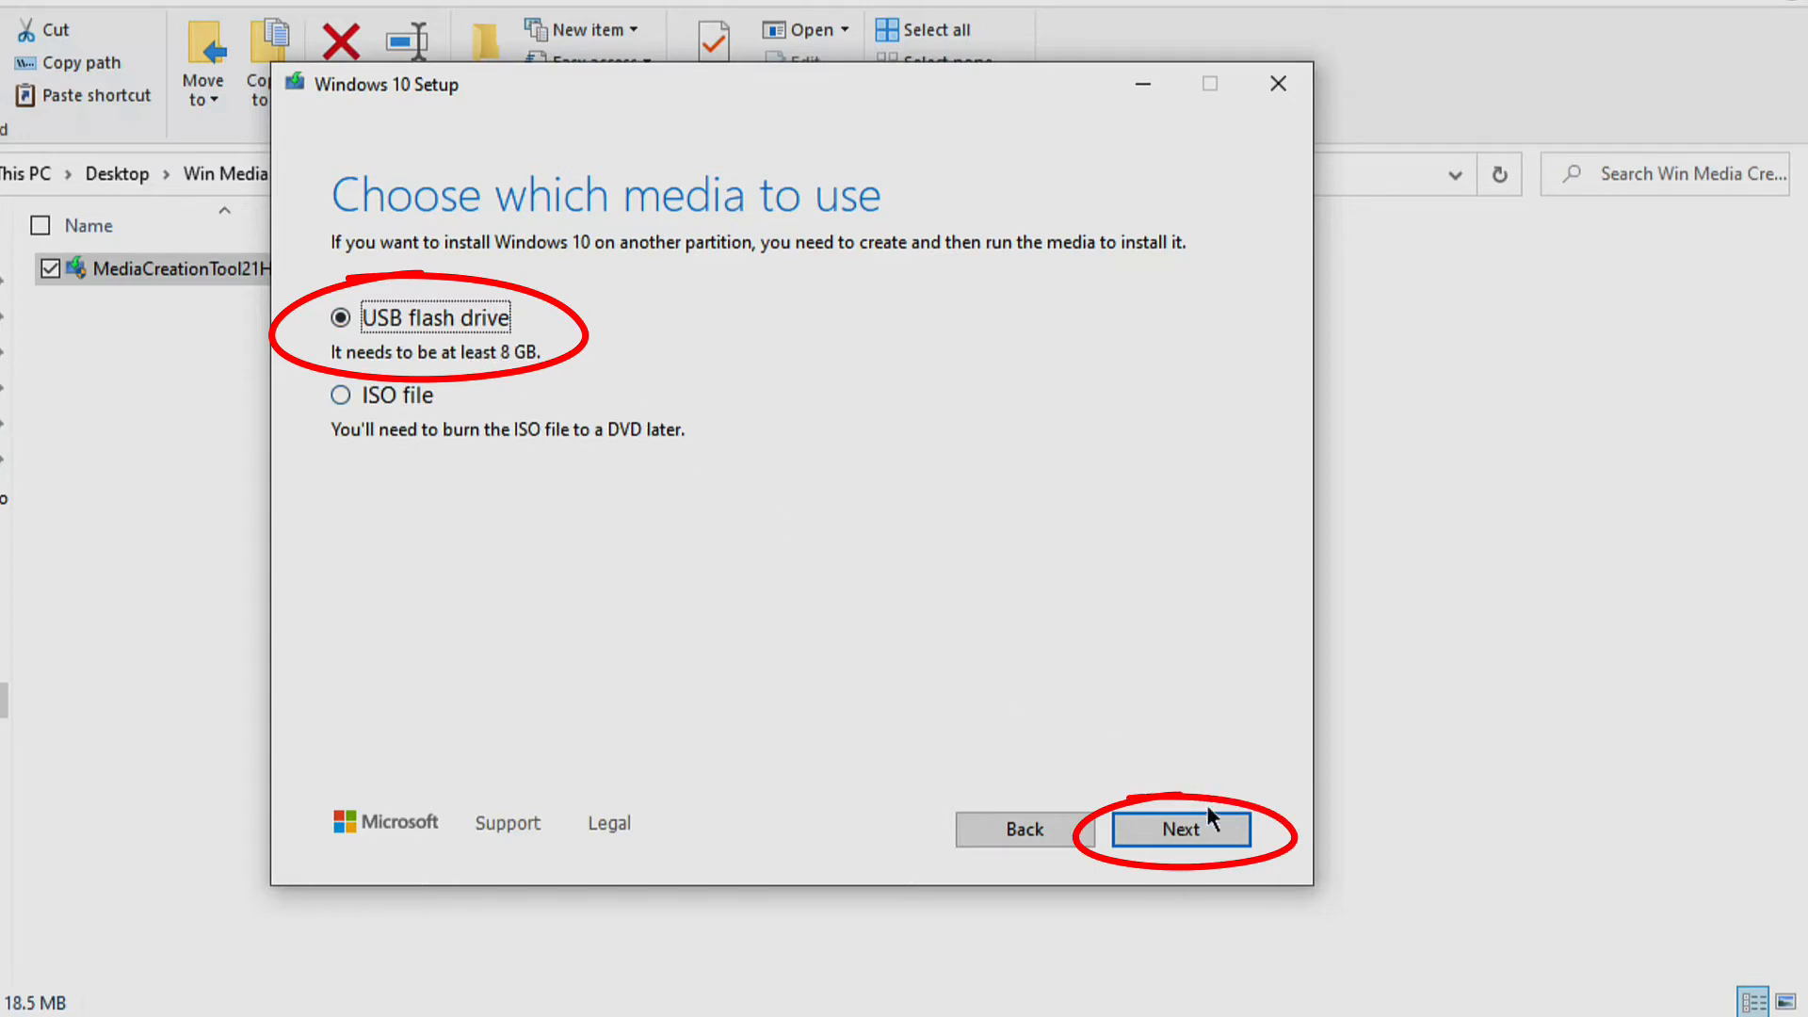
Select removable drive D: (ESD-USB) as the target and start preparing the Windows 10 media on it.
click(1179, 828)
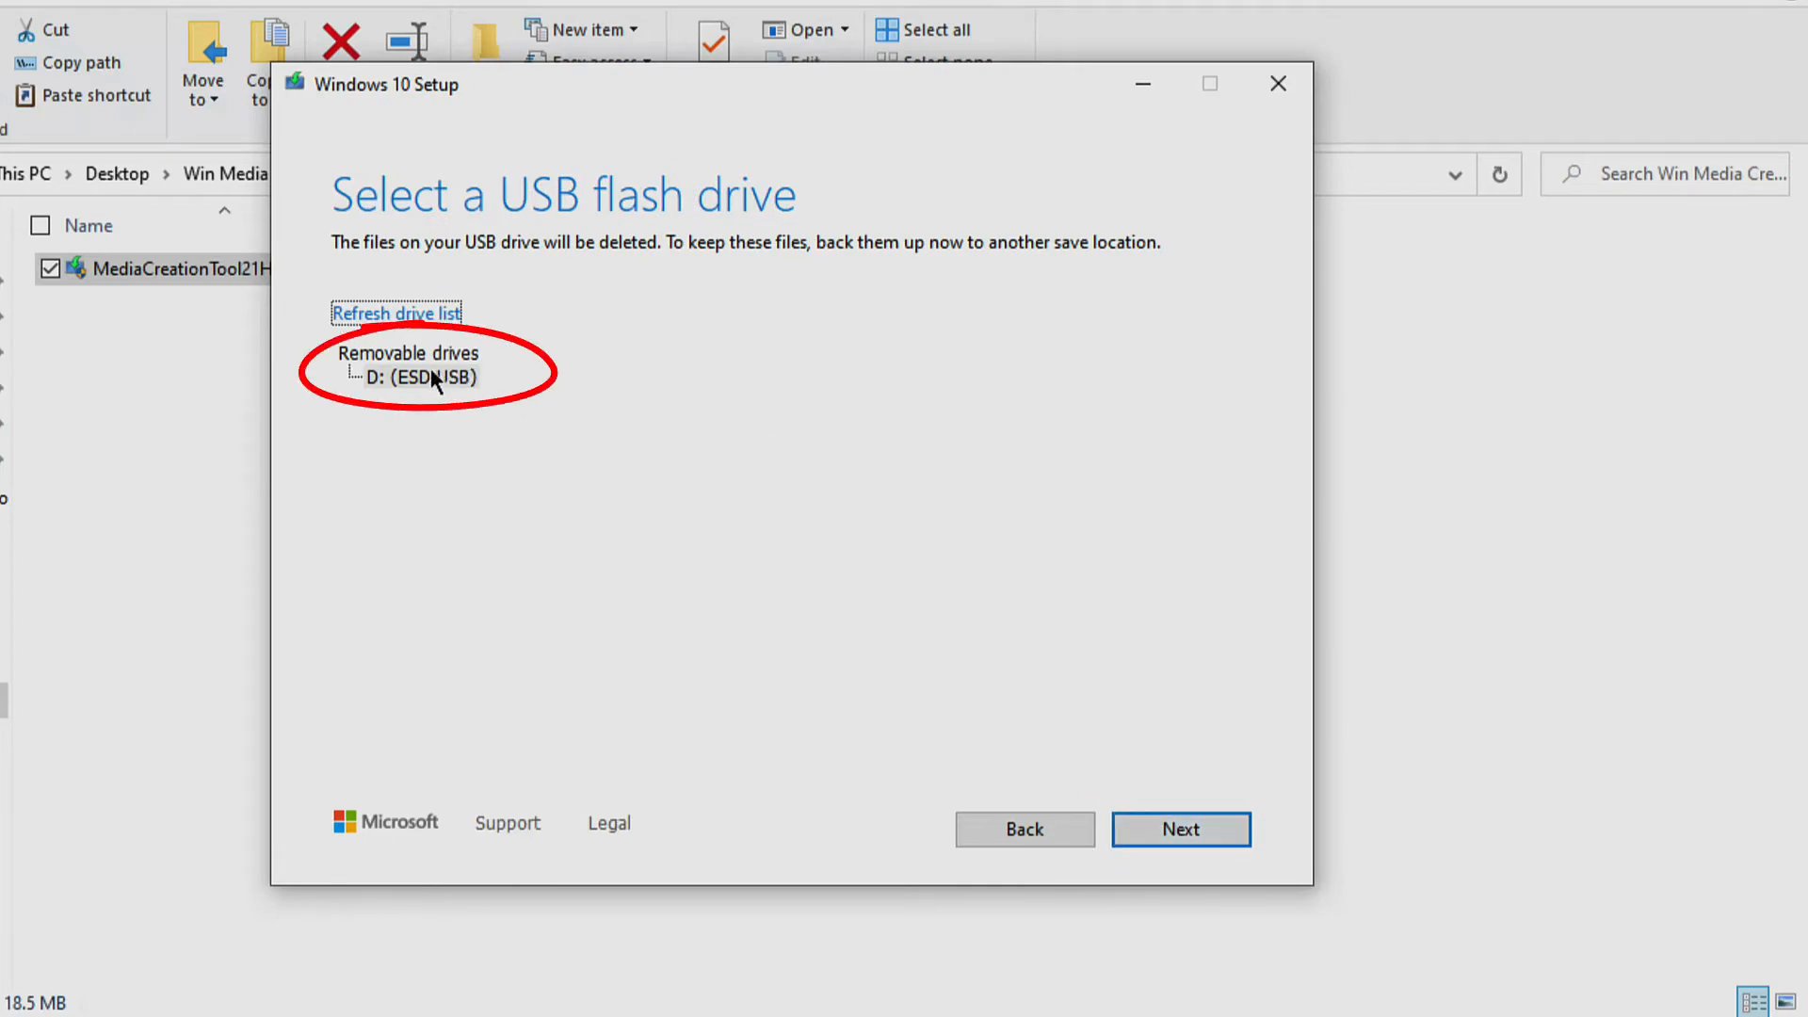
click(424, 377)
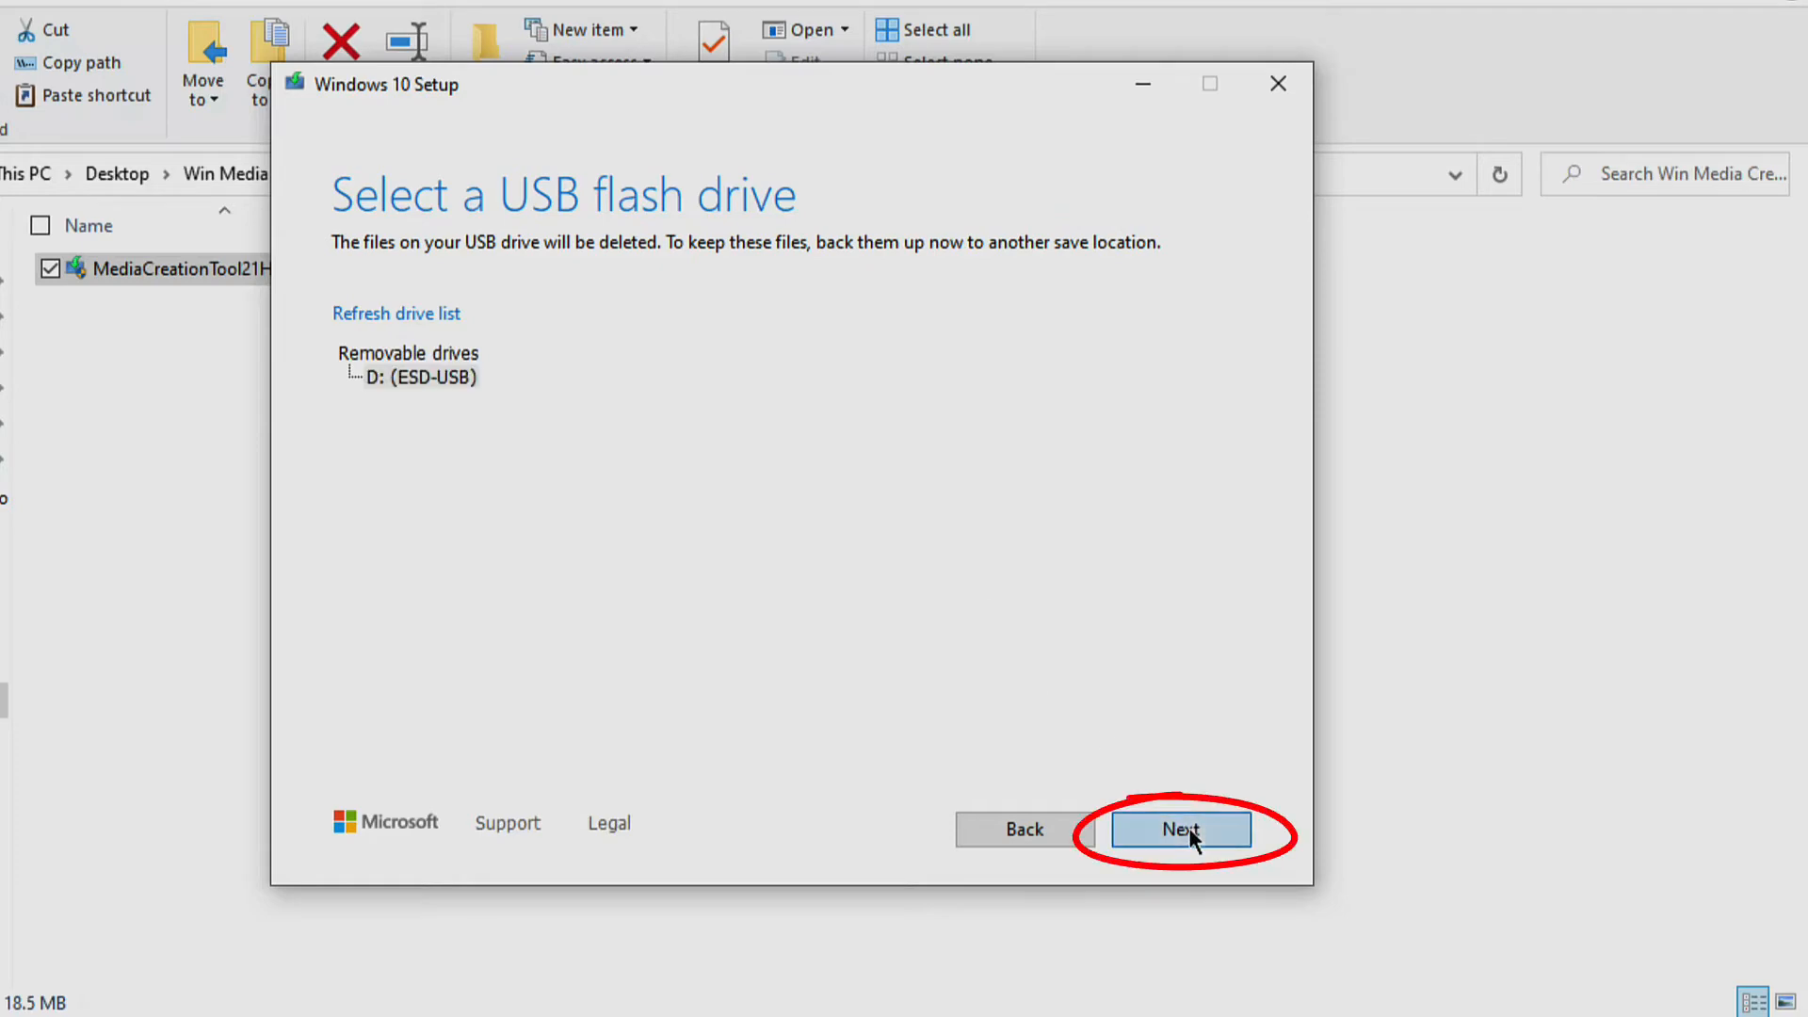
click(1178, 828)
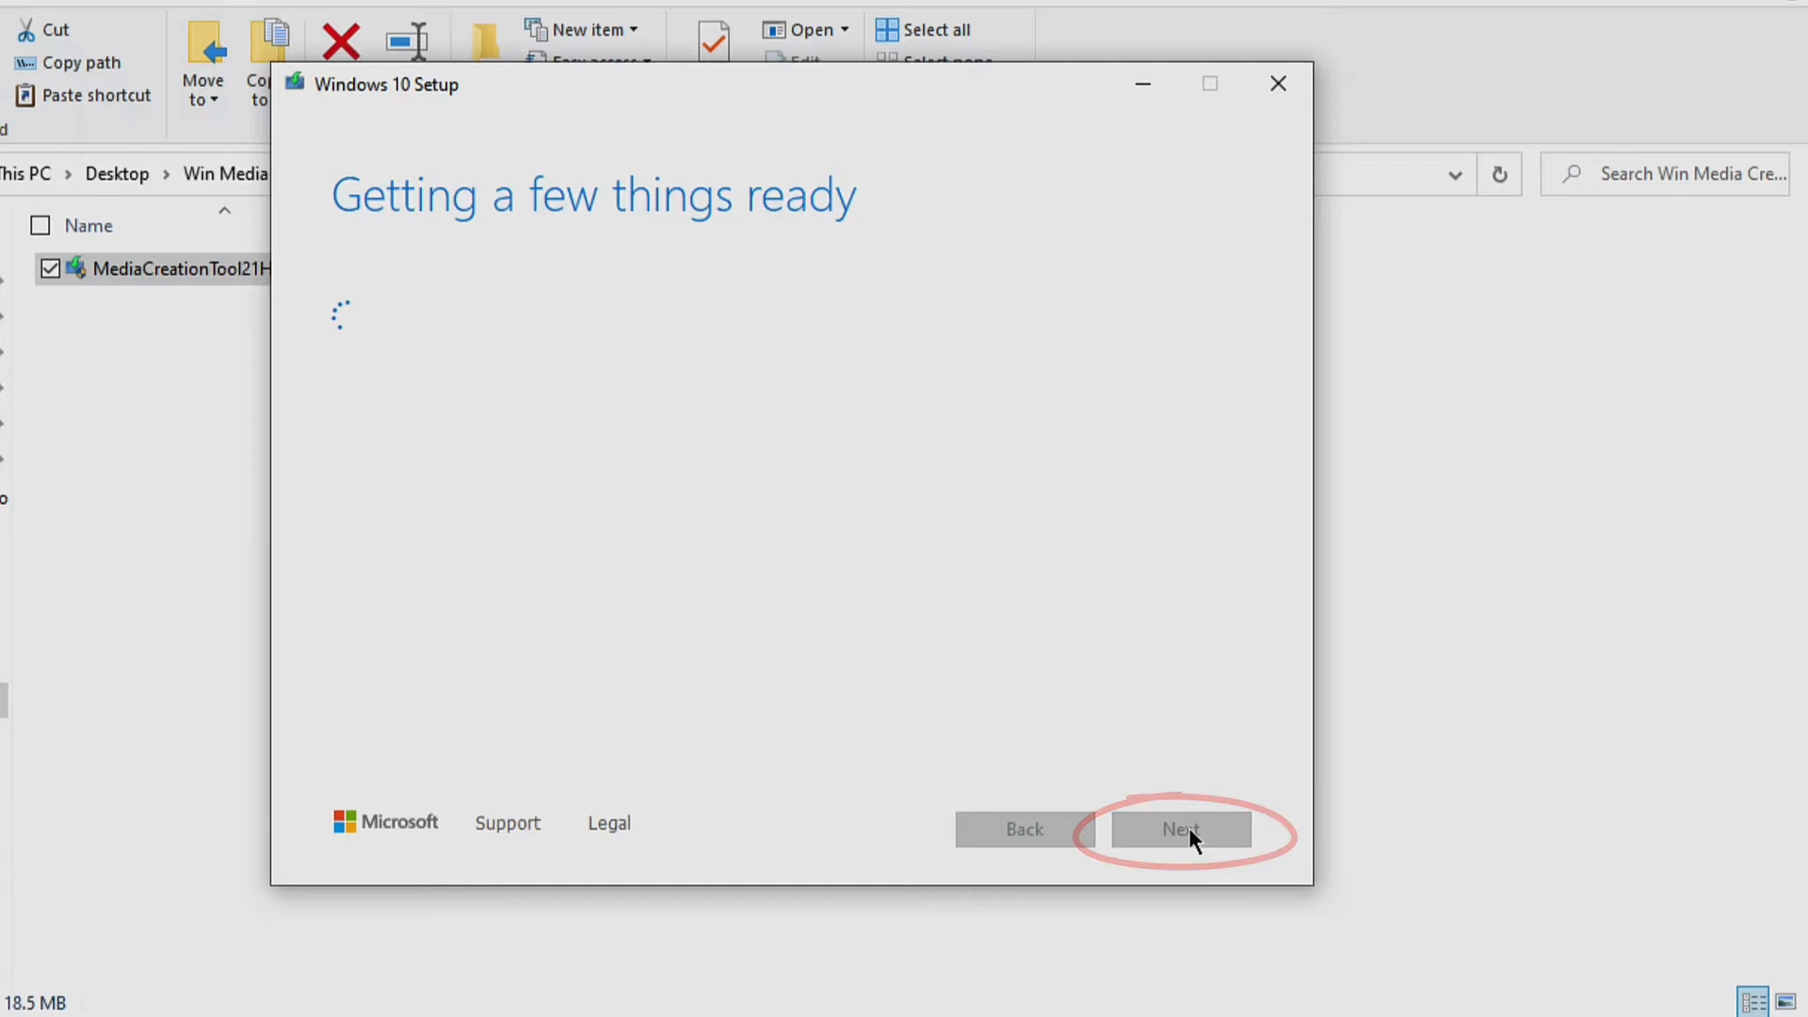
click(1178, 829)
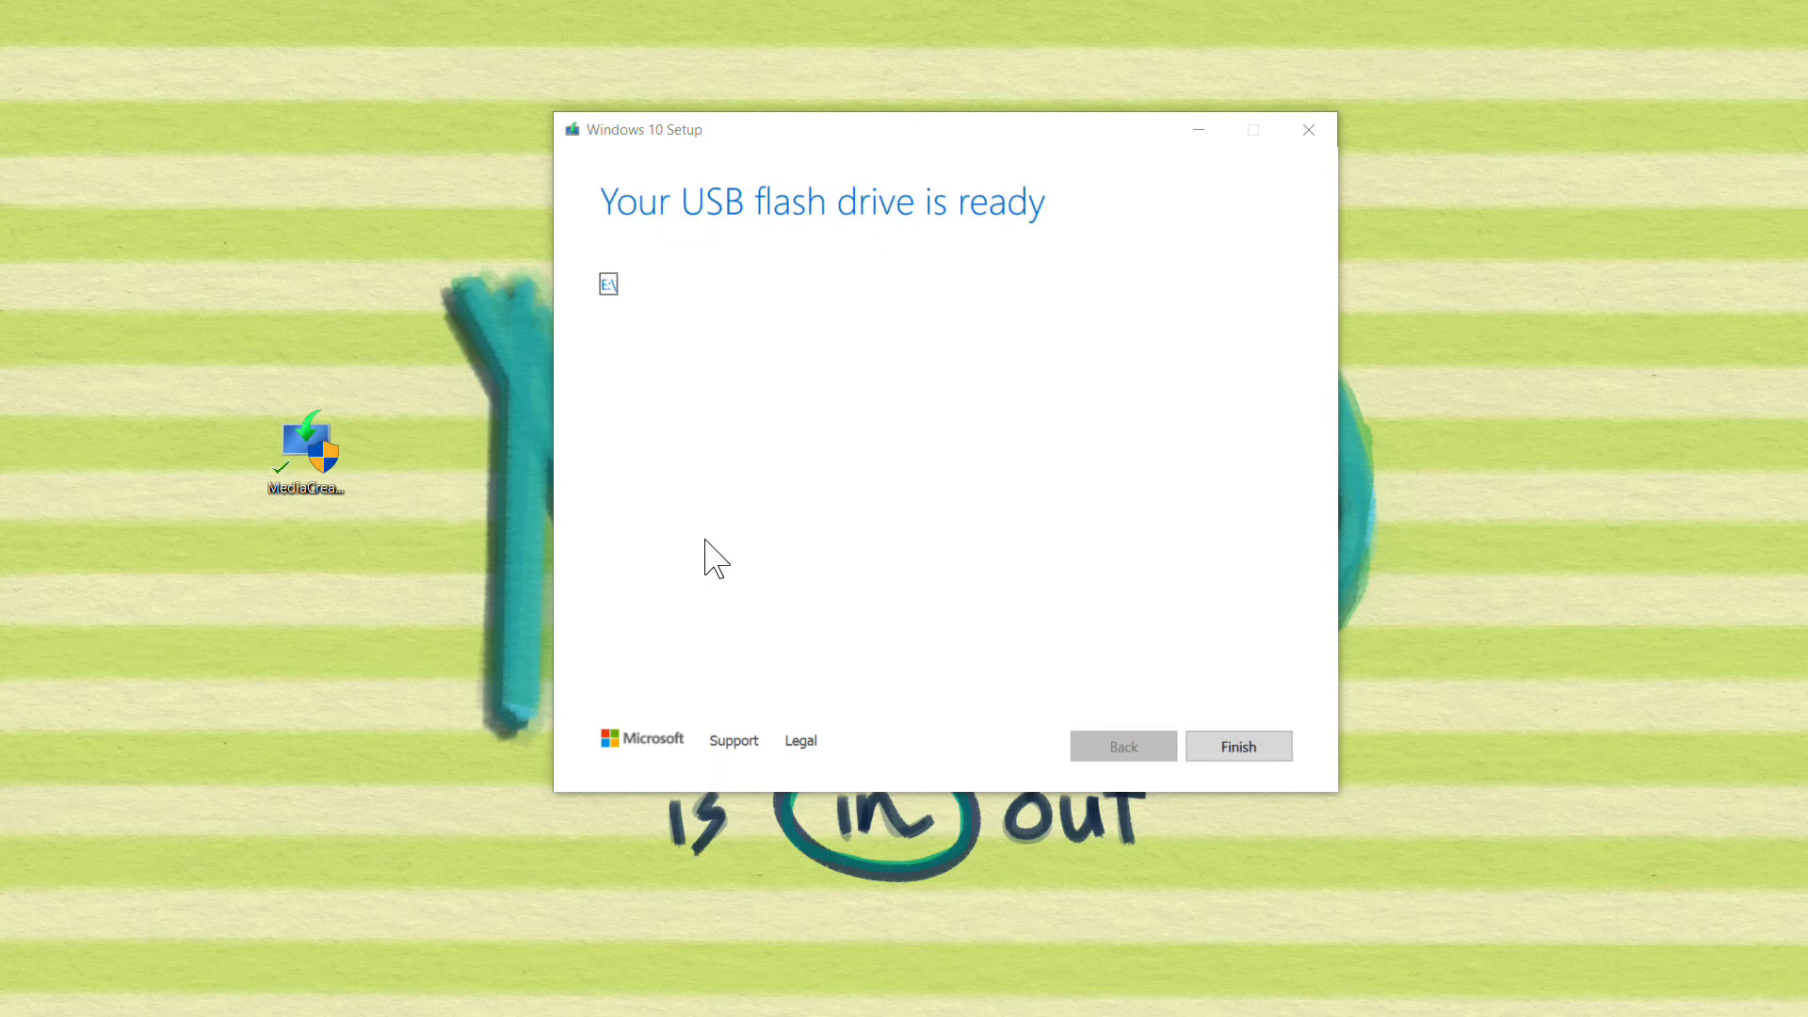
mouse_move(770, 369)
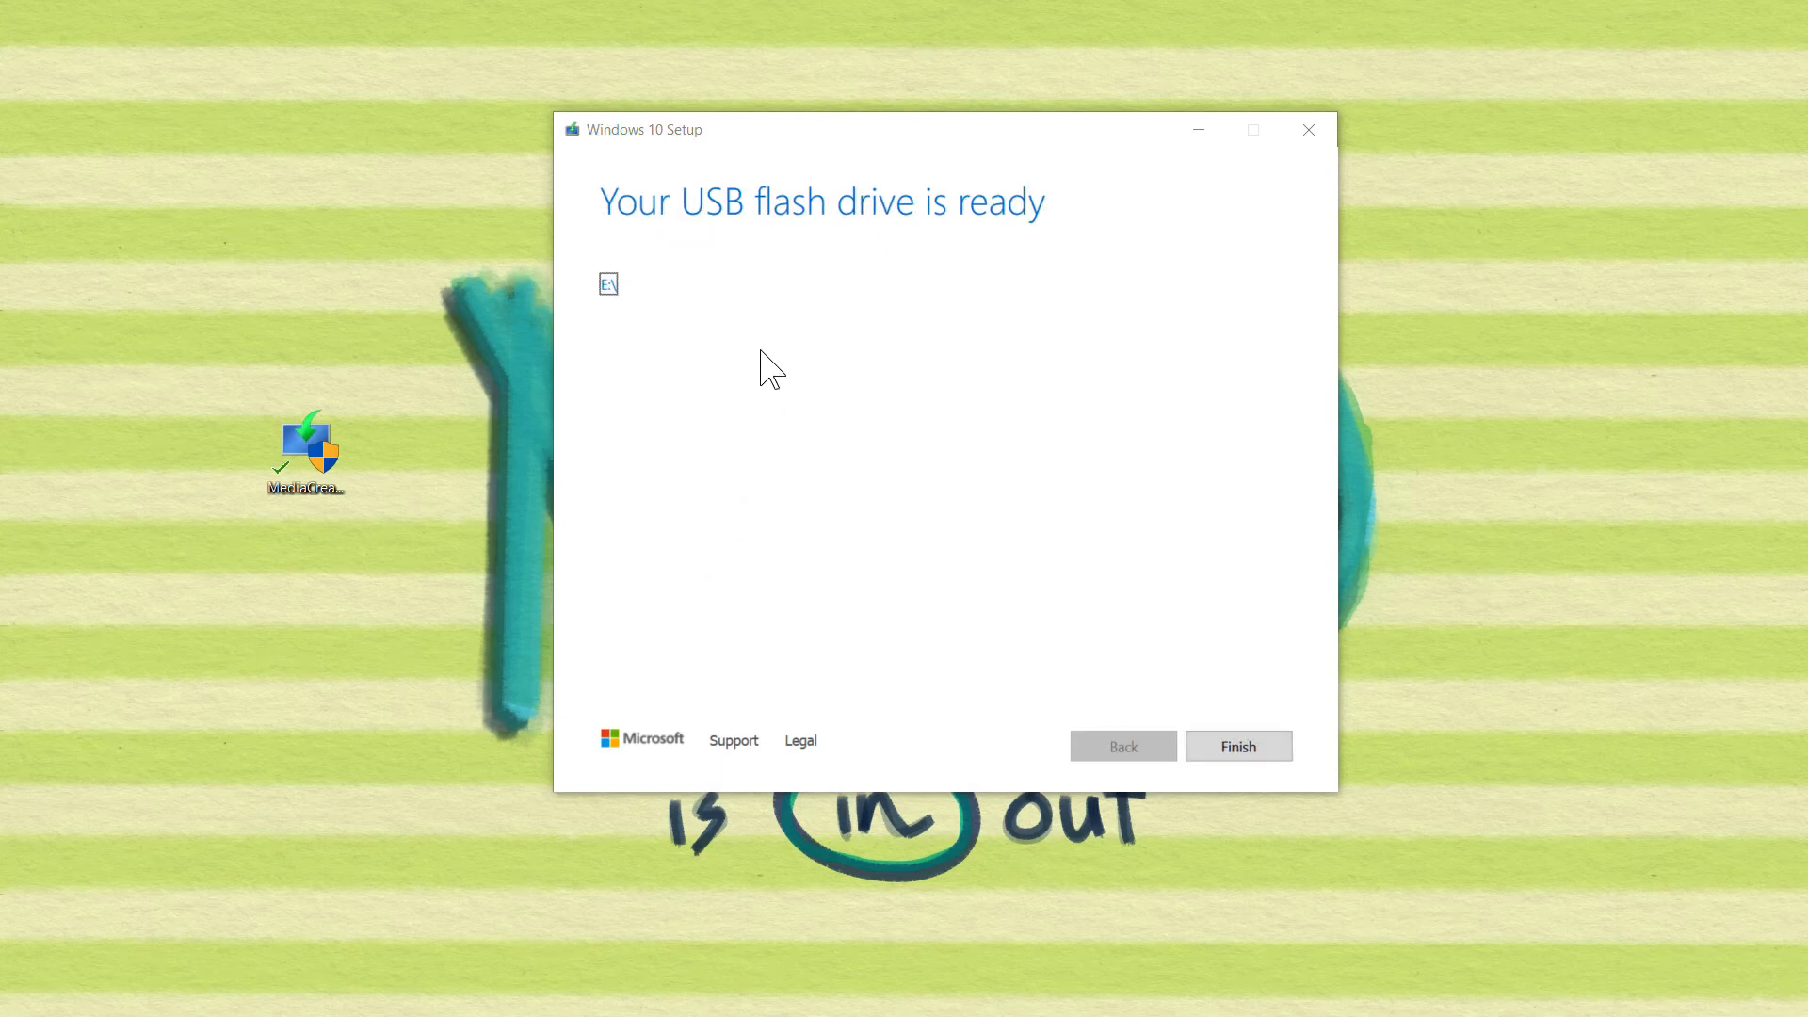